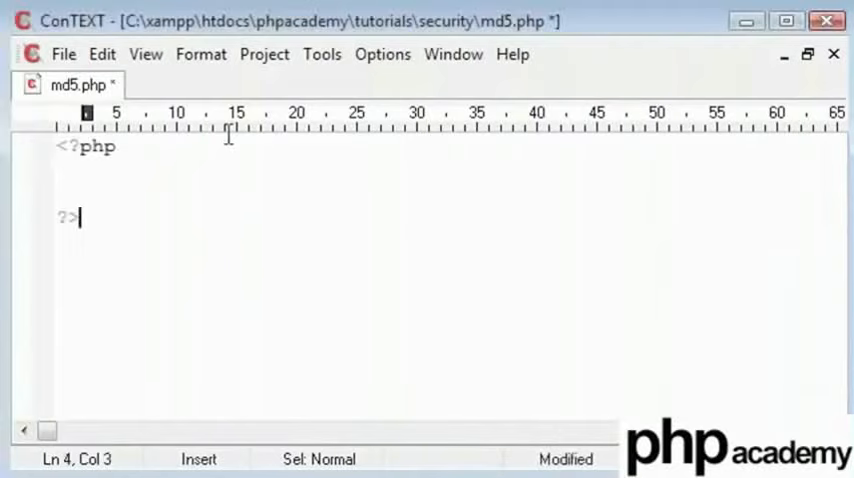
type("$")
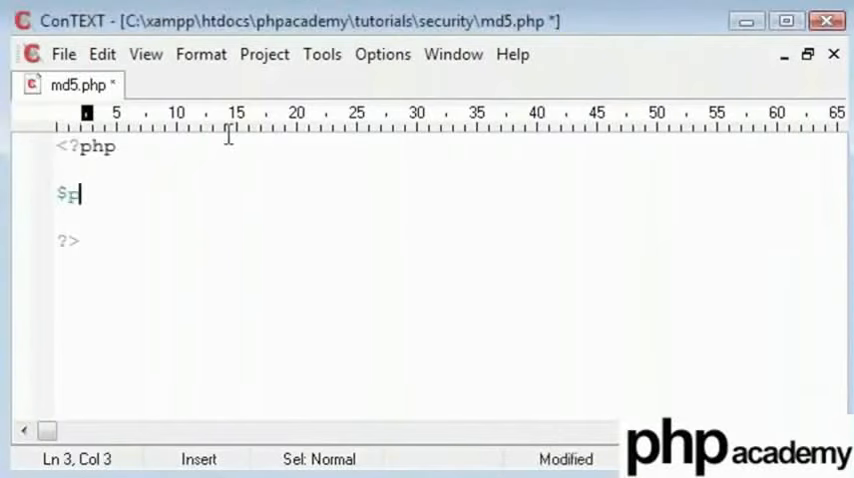
type("password = \"\"")
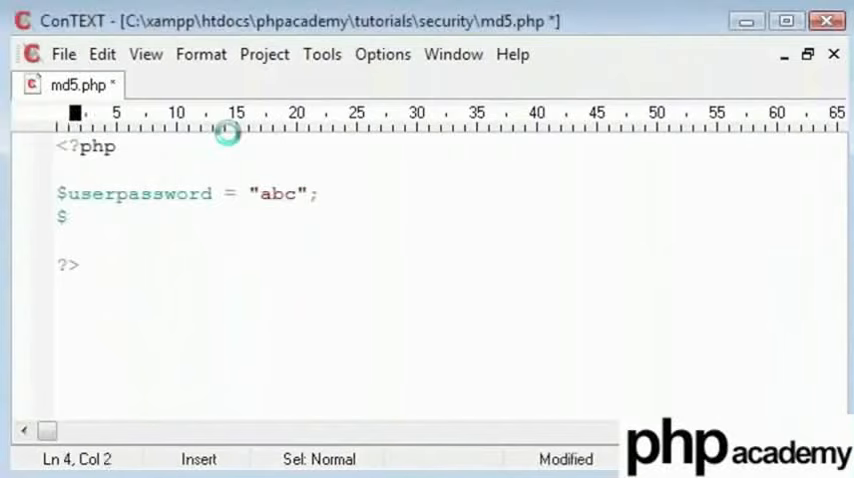
type("$userpassword")
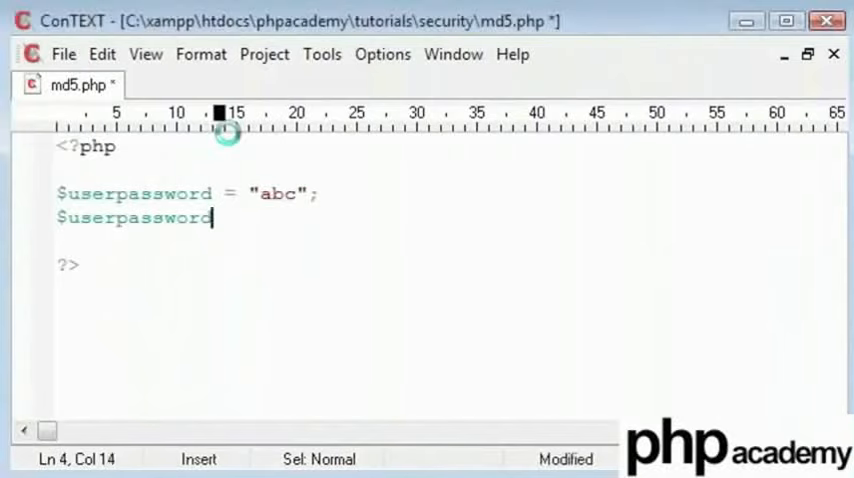
type("enc =")
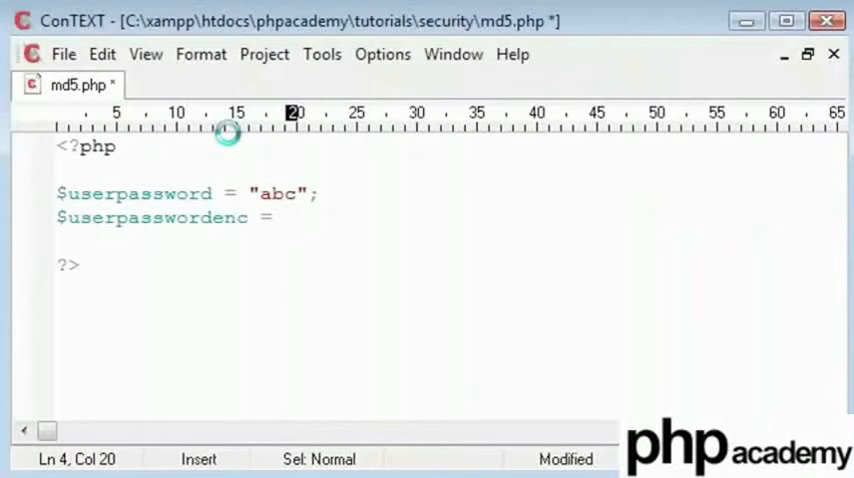
type("md5")
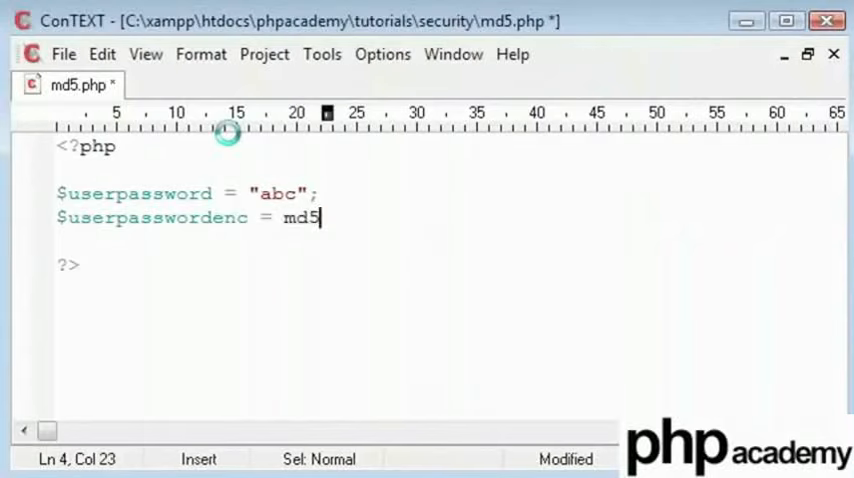
type("();")
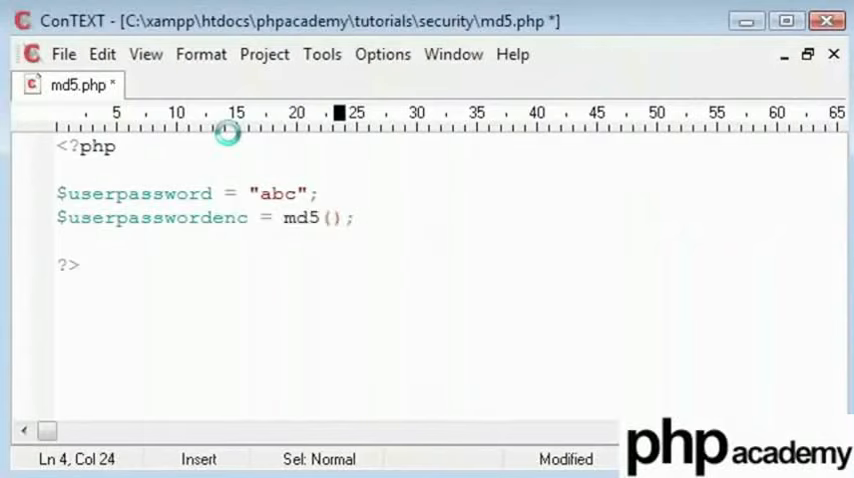
left_click(311, 218)
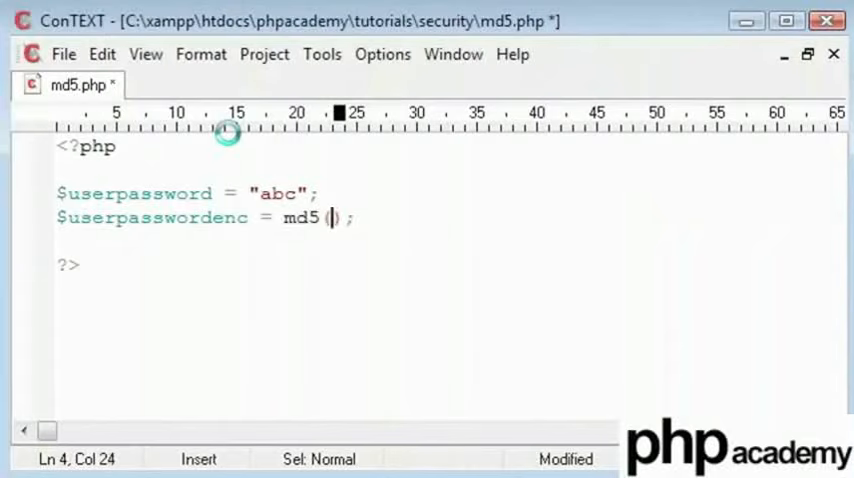
type("\"anythi")
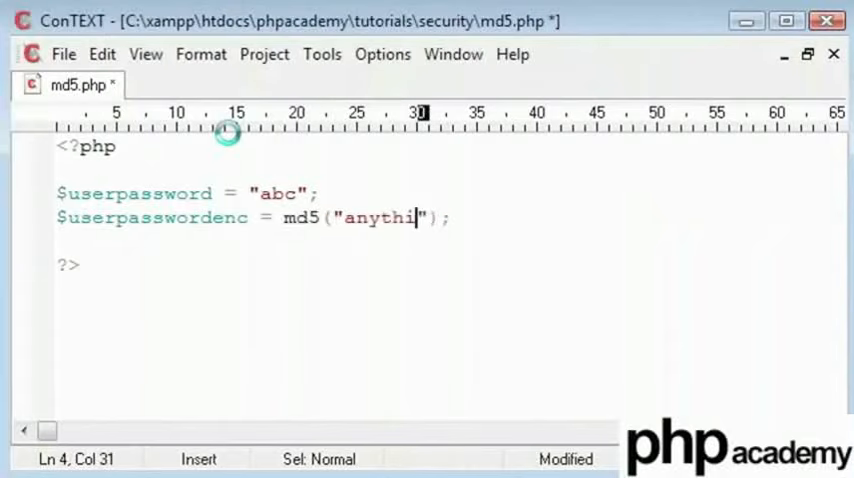
key("BackSpace")
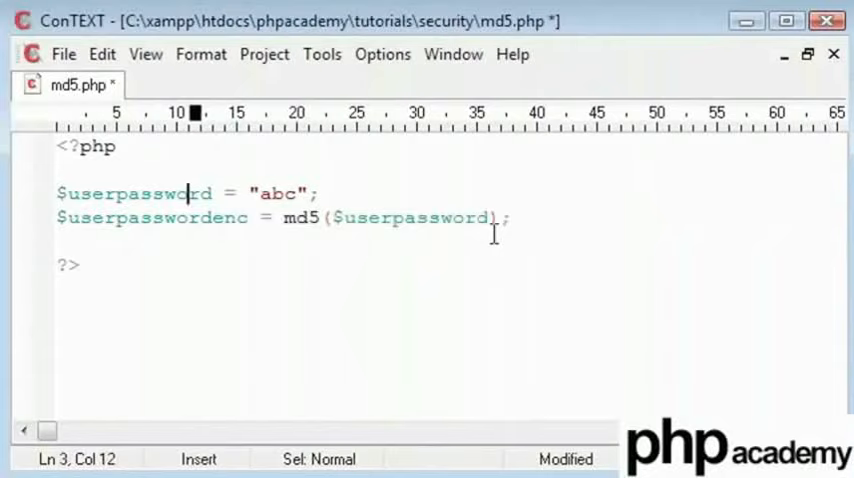
type("echo")
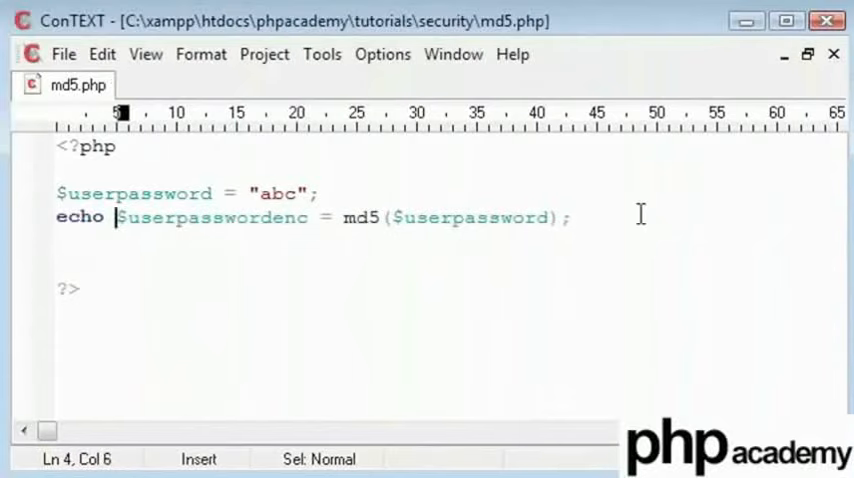
mouse_move(557, 294)
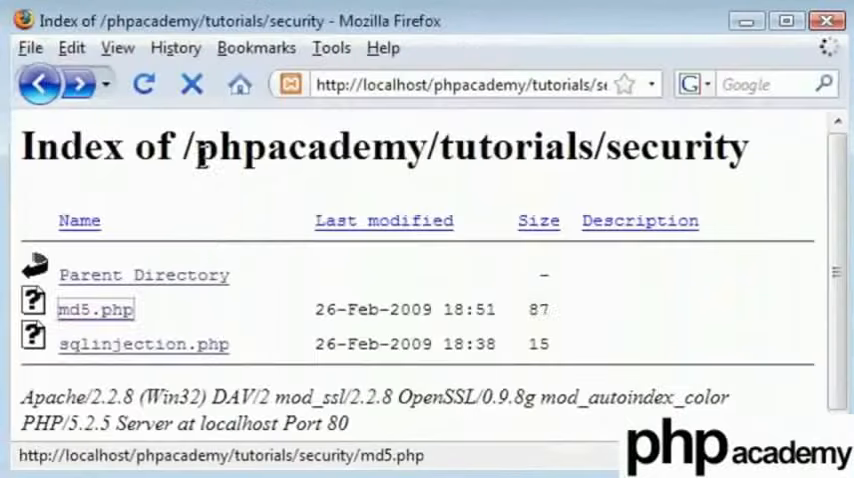
- Run md5.php from the localhost security listing, showing hash 900150983cd24fb0d6963f7d28e17f72
left_click(95, 309)
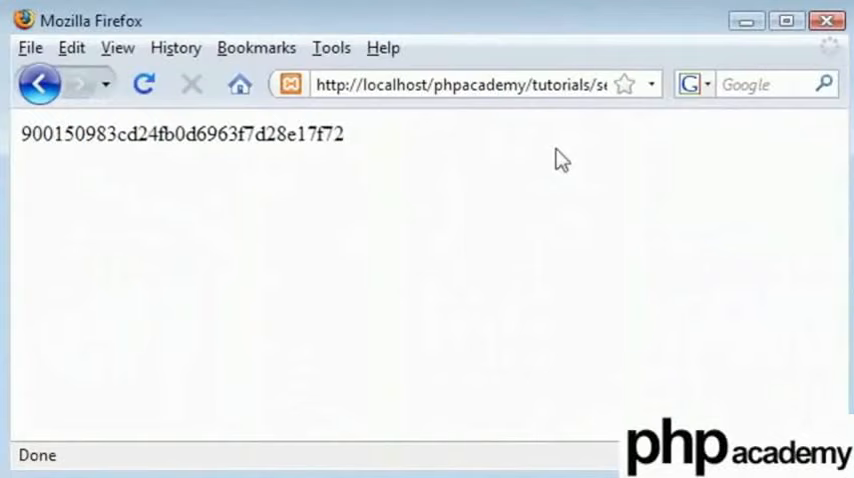
mouse_move(506, 160)
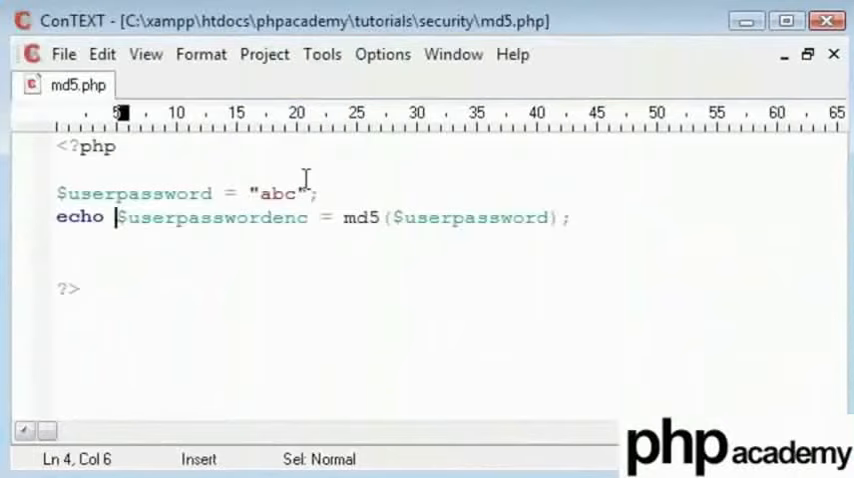
type("alex")
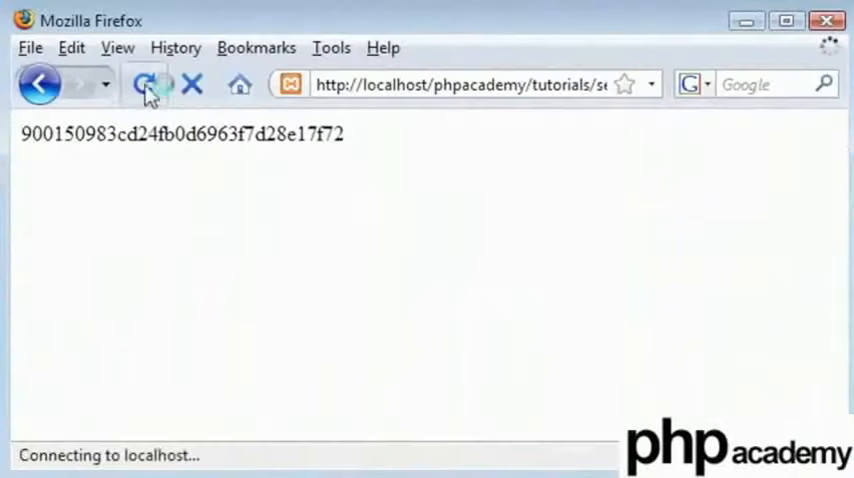
left_click(146, 84)
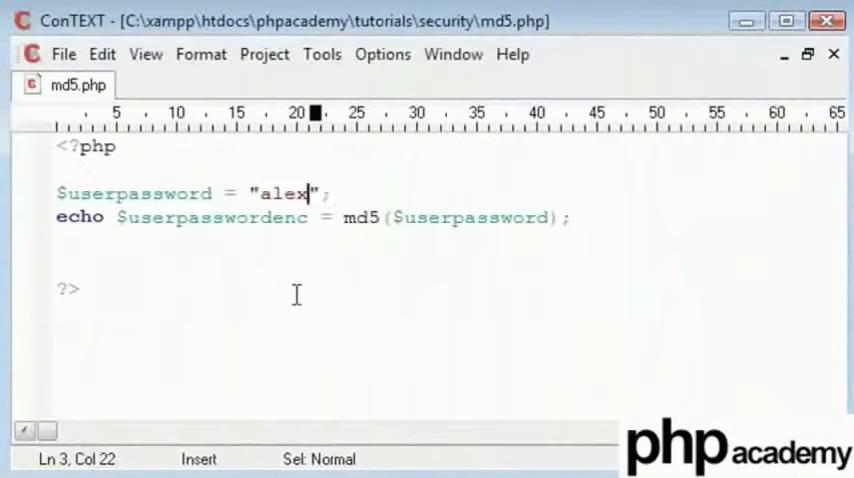
type("abc")
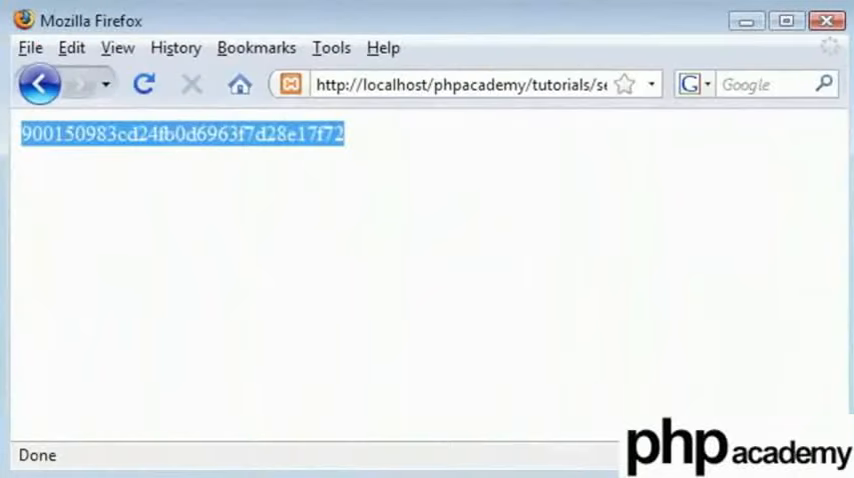
mouse_move(383, 141)
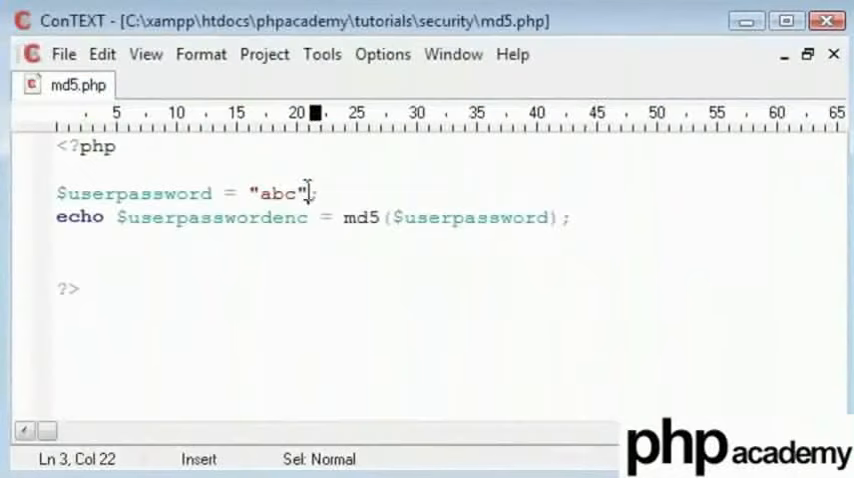
left_click(578, 218)
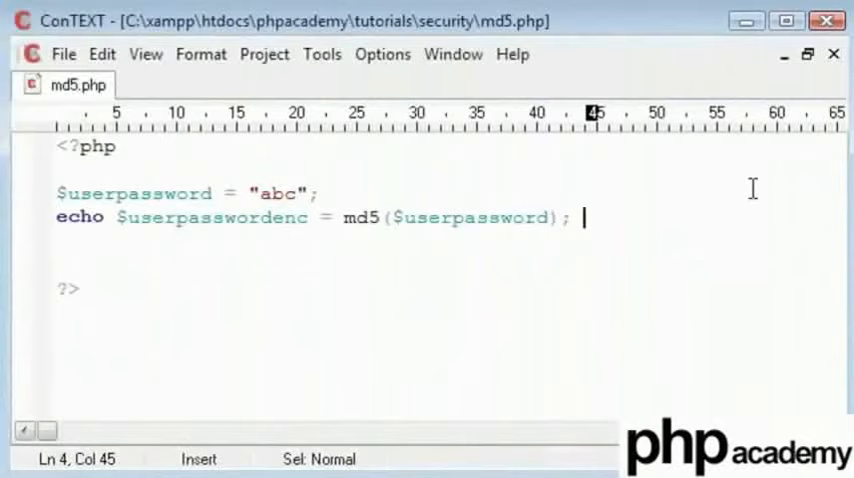
mouse_move(132, 289)
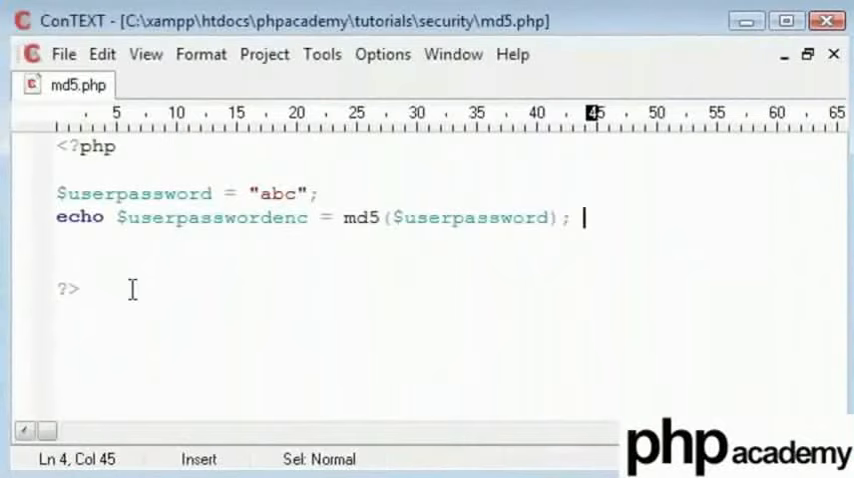
mouse_move(385, 208)
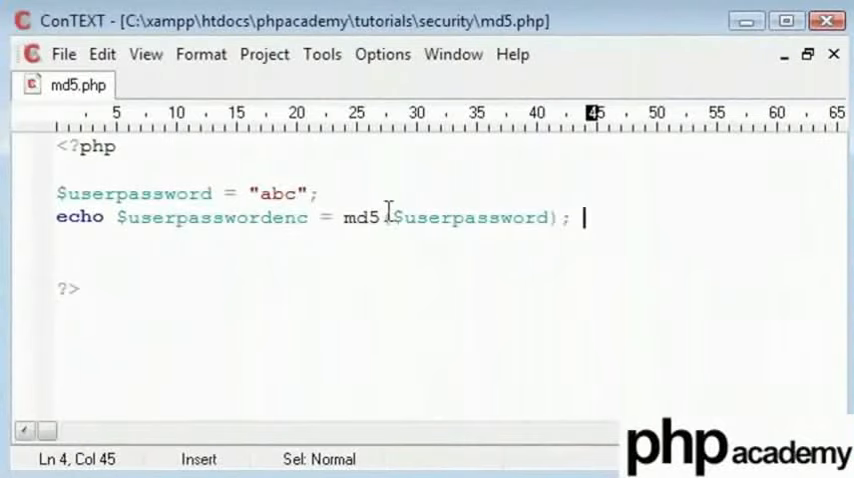
left_click(298, 193)
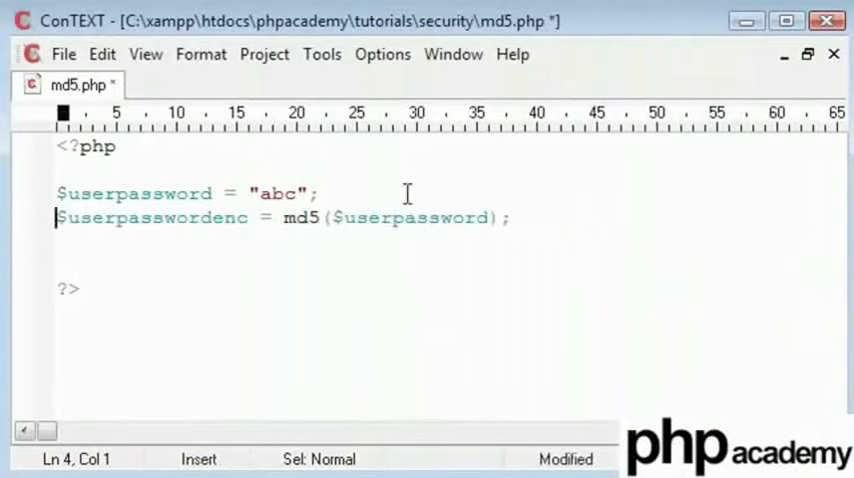
- Comment out the md5 line and add if ($_POST['password']==$userpassword) with an else
type("//")
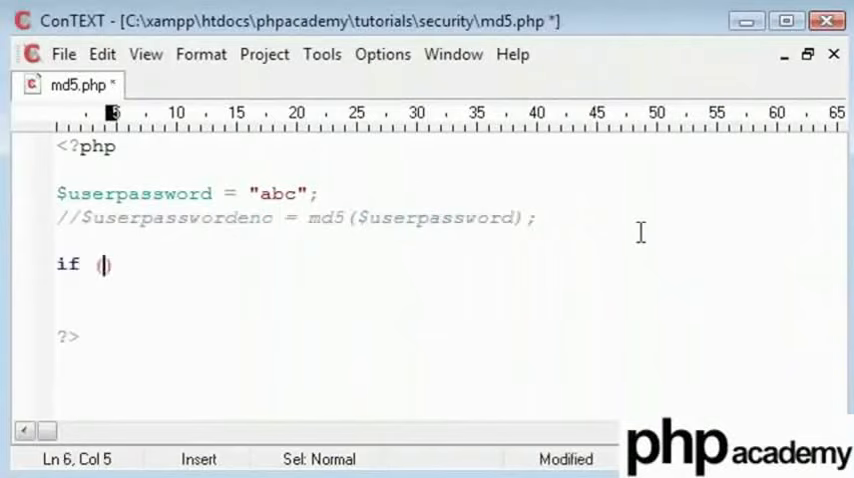
type("$_POST")
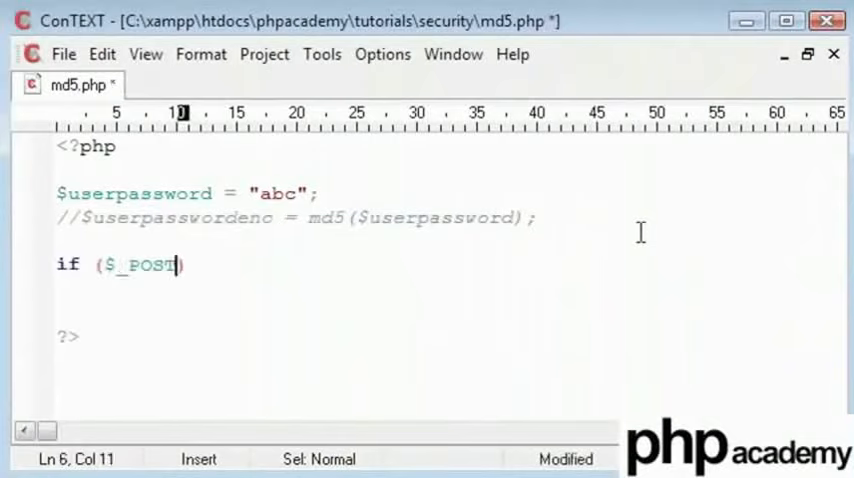
type("['passwo']")
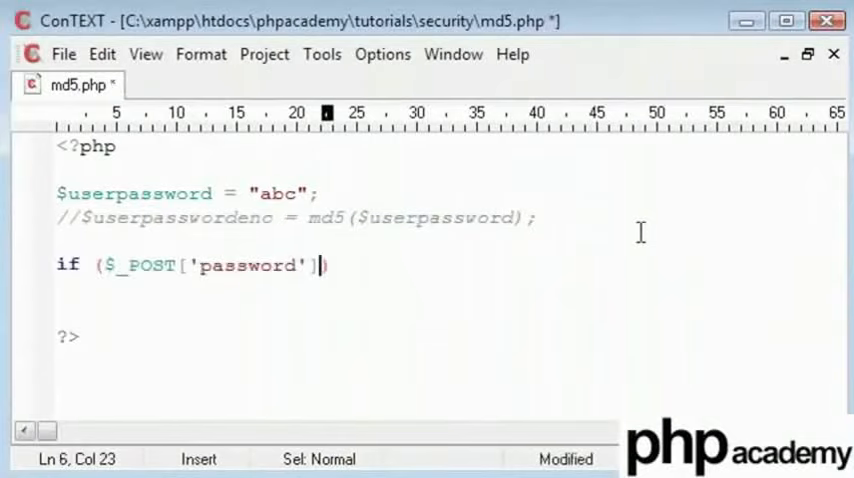
type("==$userpassword")
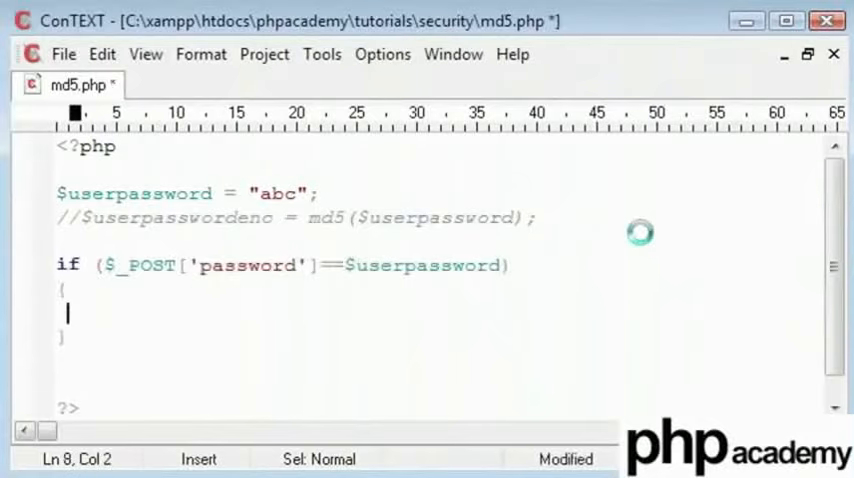
type("else")
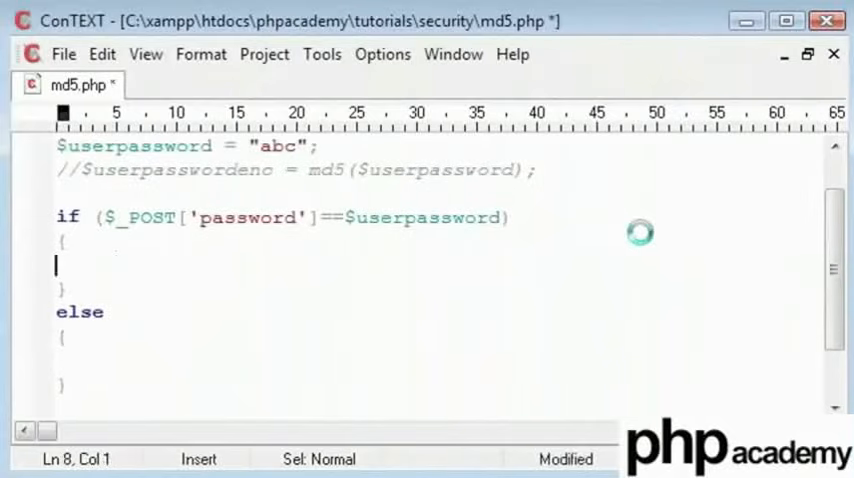
left_click(98, 217)
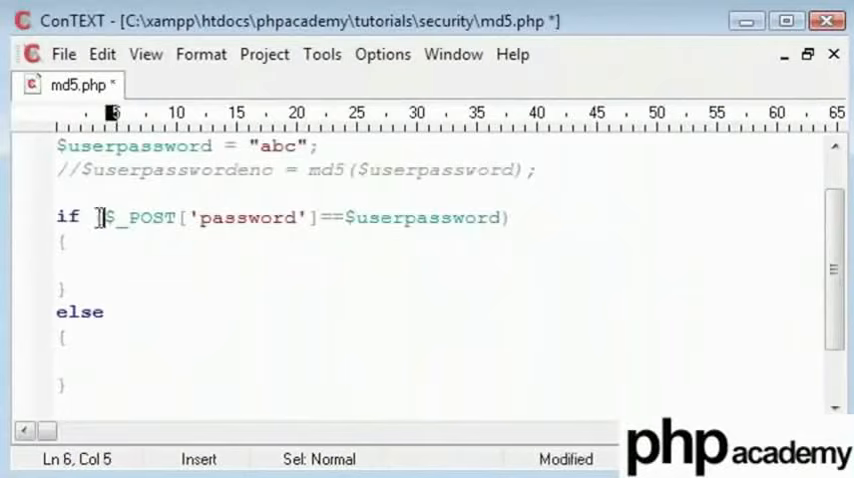
left_click(504, 218)
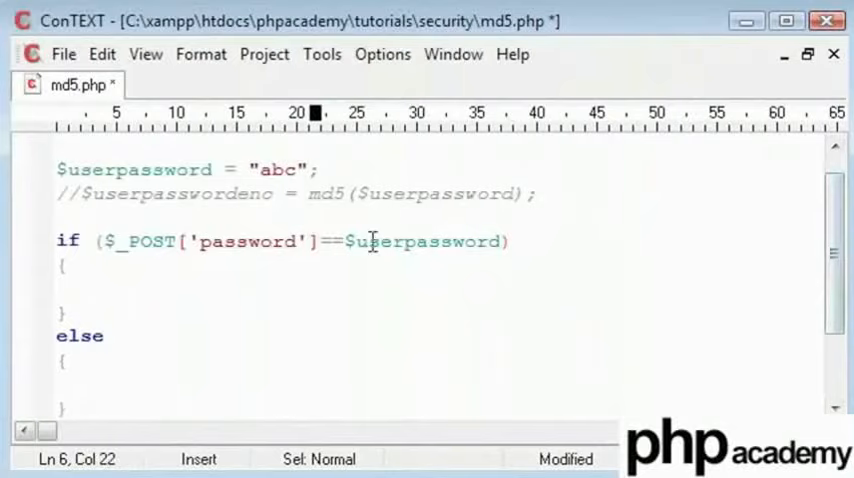
double_click(110, 169)
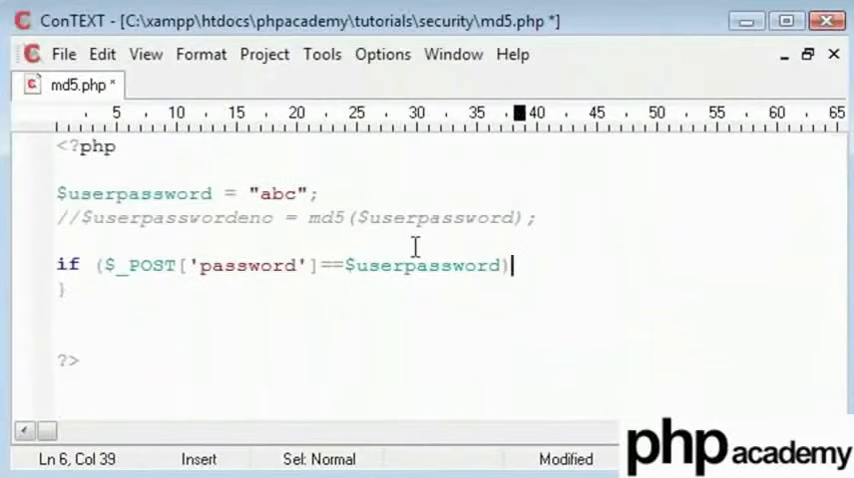
mouse_move(283, 237)
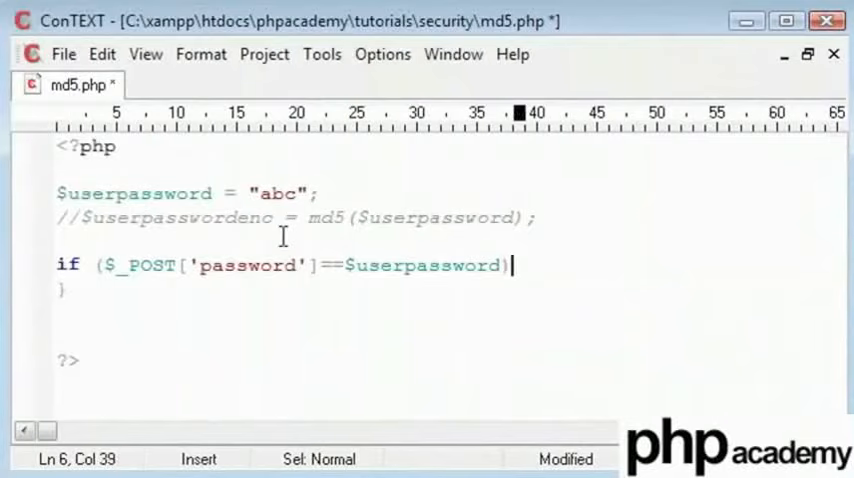
left_click(263, 193)
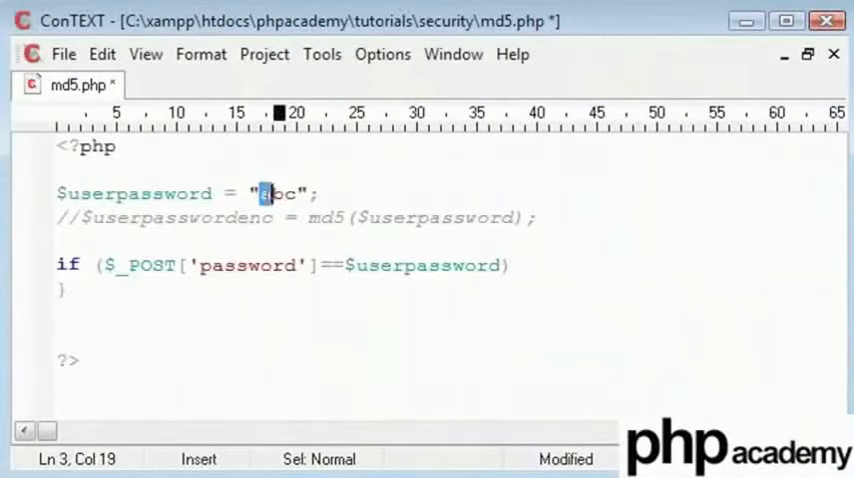
double_click(283, 192)
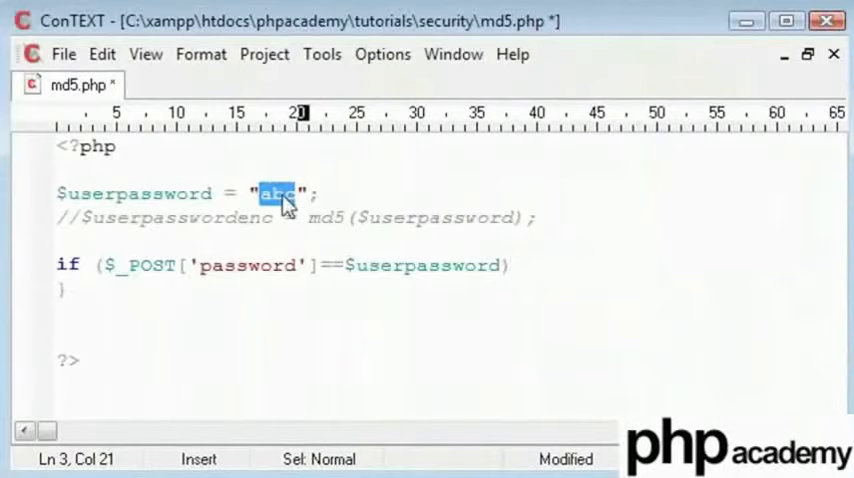
mouse_move(265, 224)
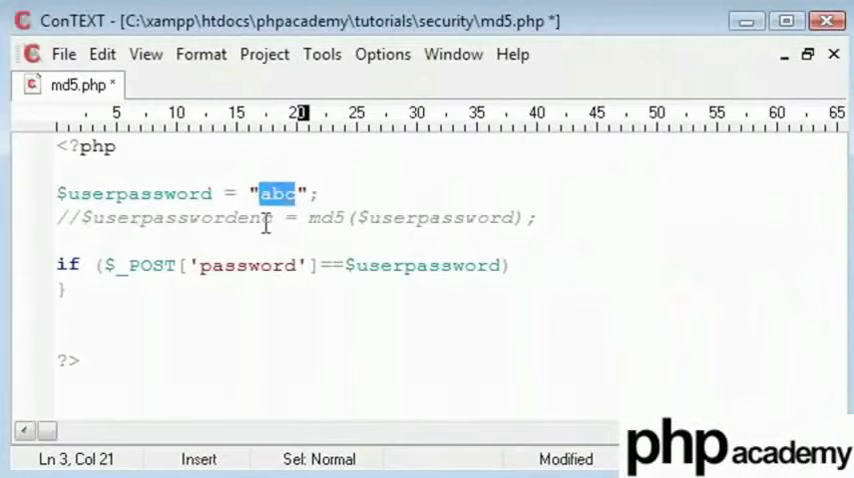
left_click(262, 193)
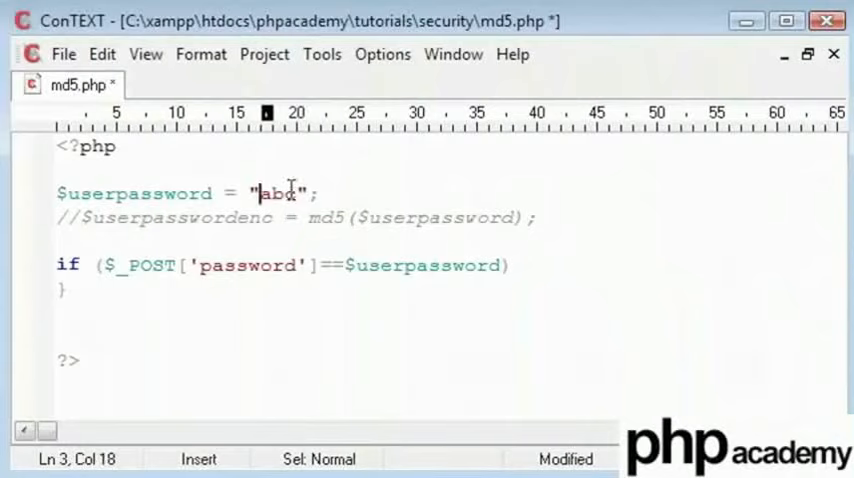
left_click_drag(311, 218, 540, 218)
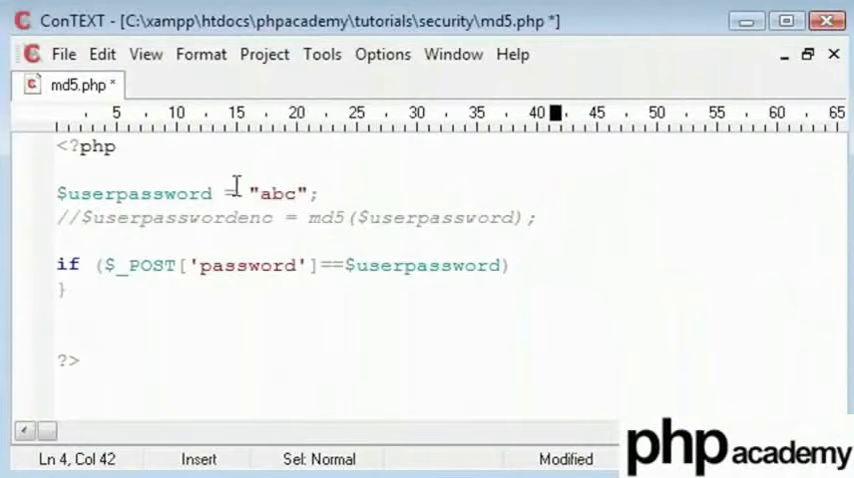
double_click(324, 218)
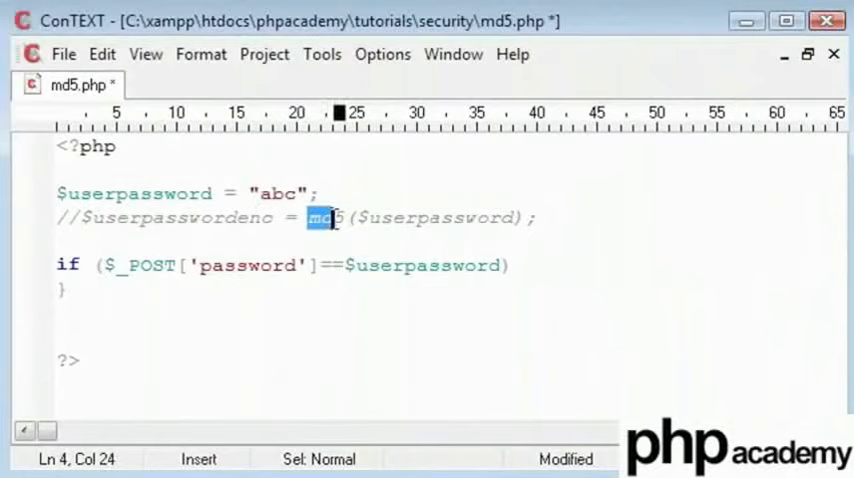
left_click(300, 193)
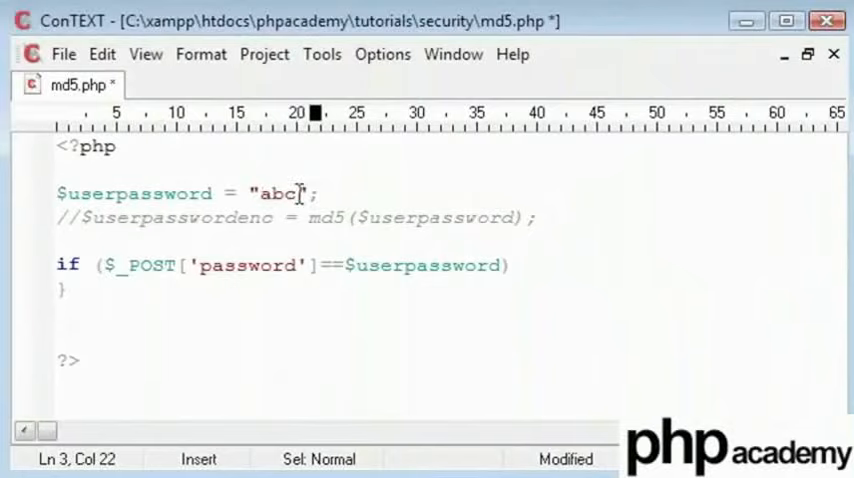
double_click(279, 193)
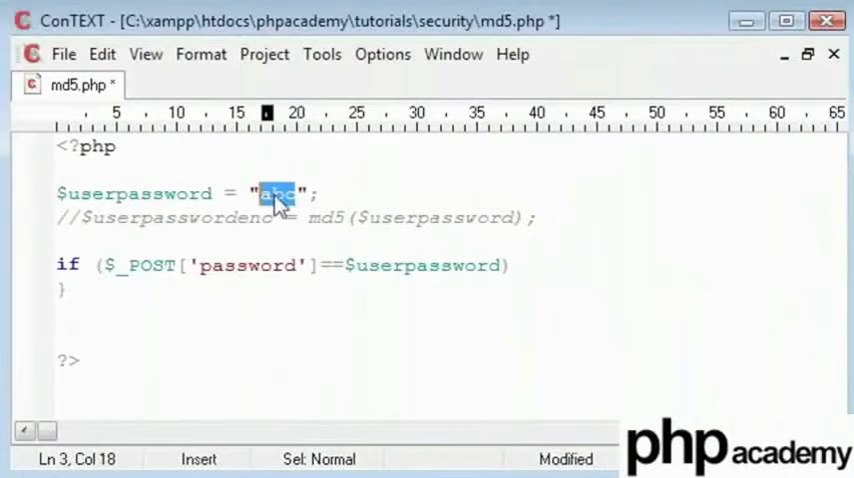
left_click(79, 289)
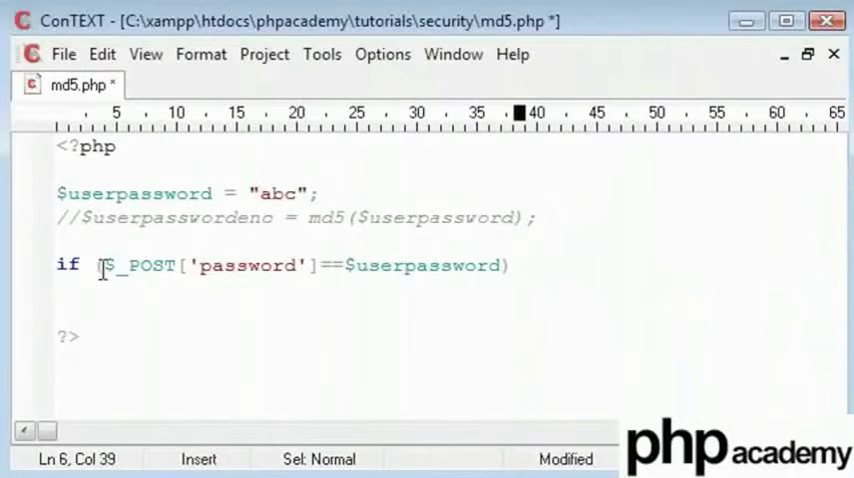
- Uncomment the hash line, compare against $userpasswordenc, and begin md5( before $_POST
left_click(85, 218)
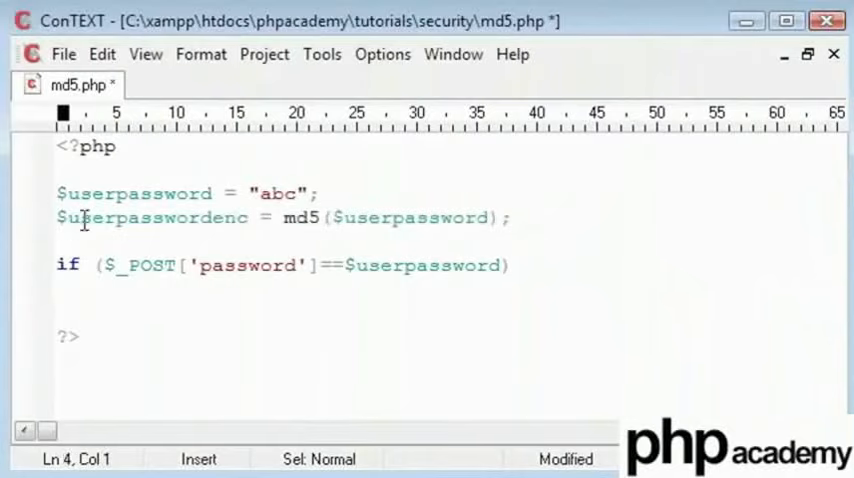
left_click(95, 277)
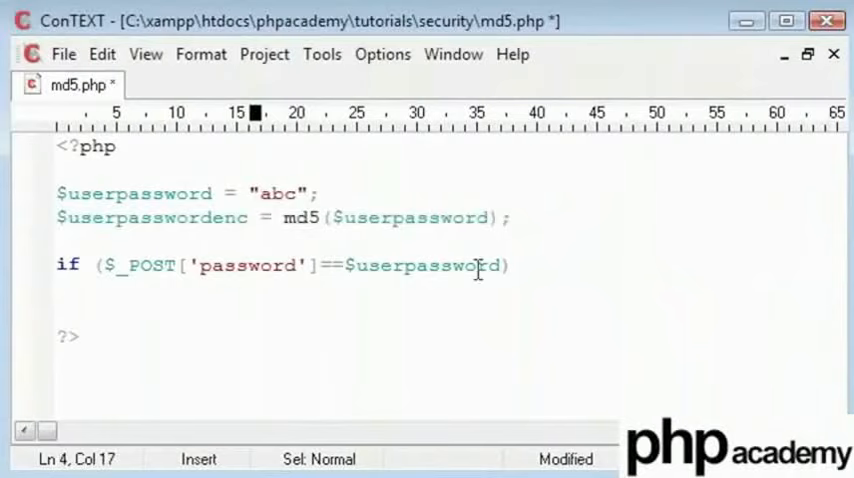
type("enc")
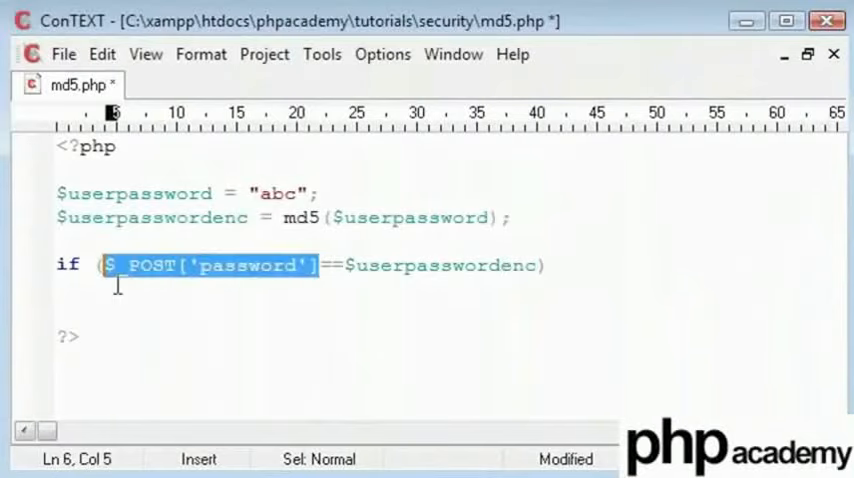
left_click(525, 265)
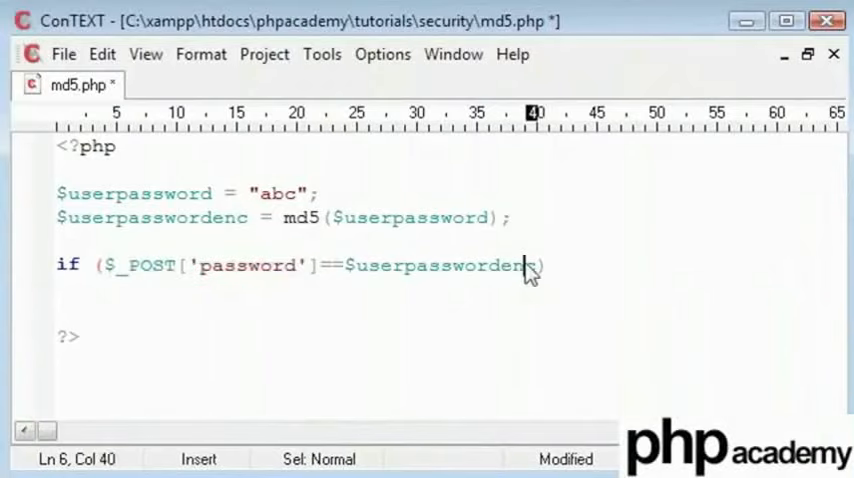
type(")")
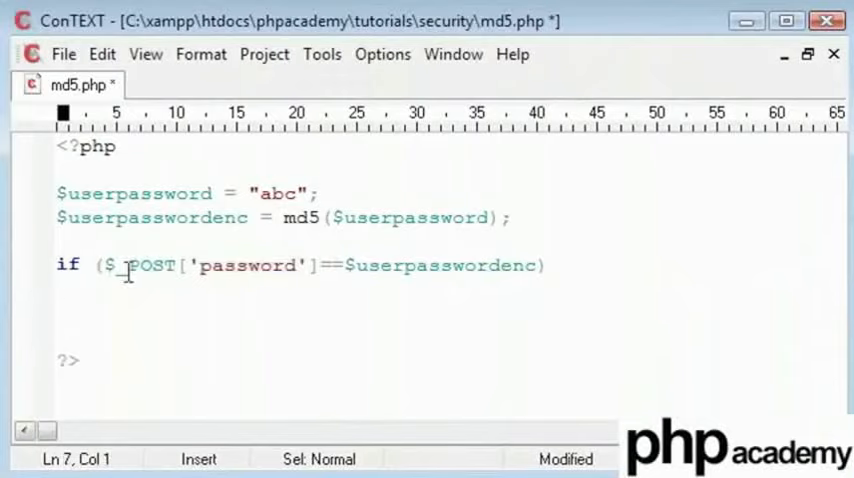
double_click(365, 265)
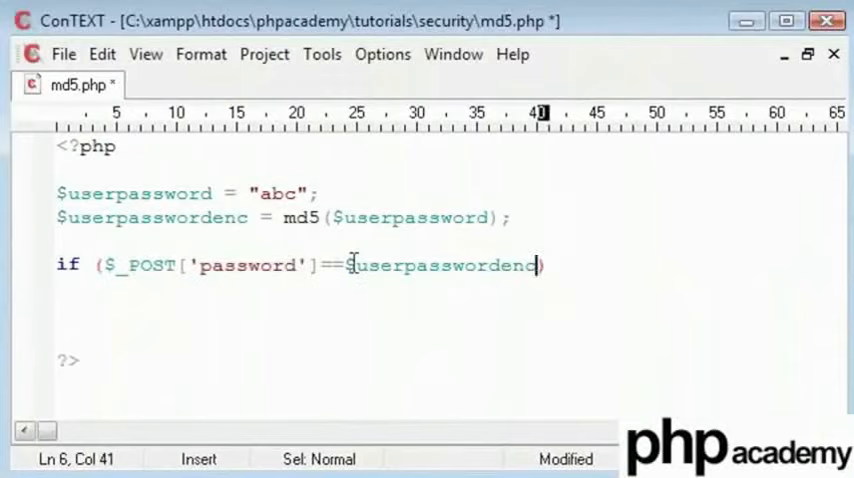
double_click(443, 264)
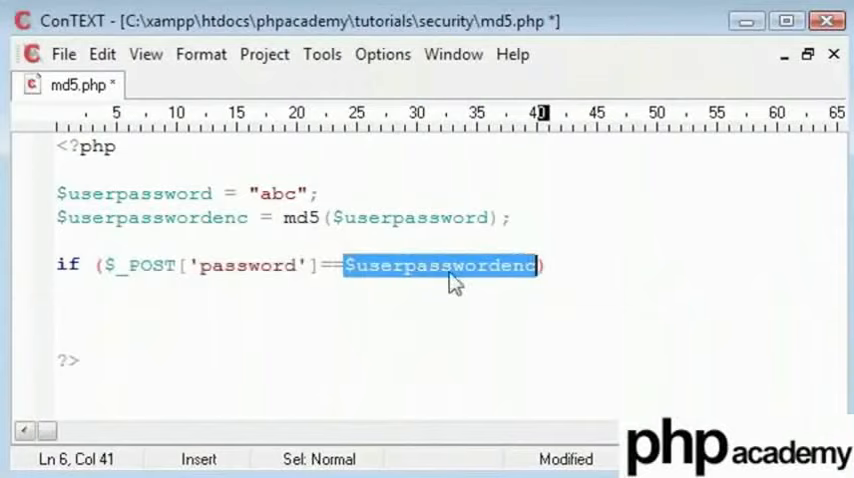
double_click(205, 264)
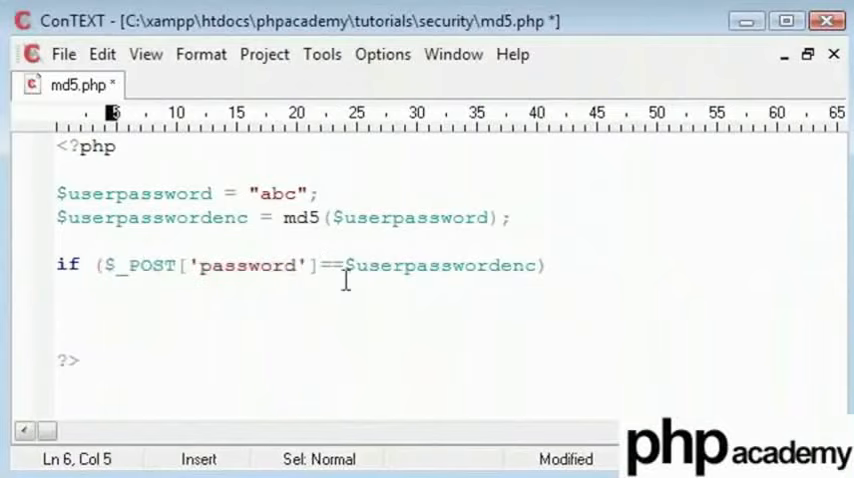
type("md5(")
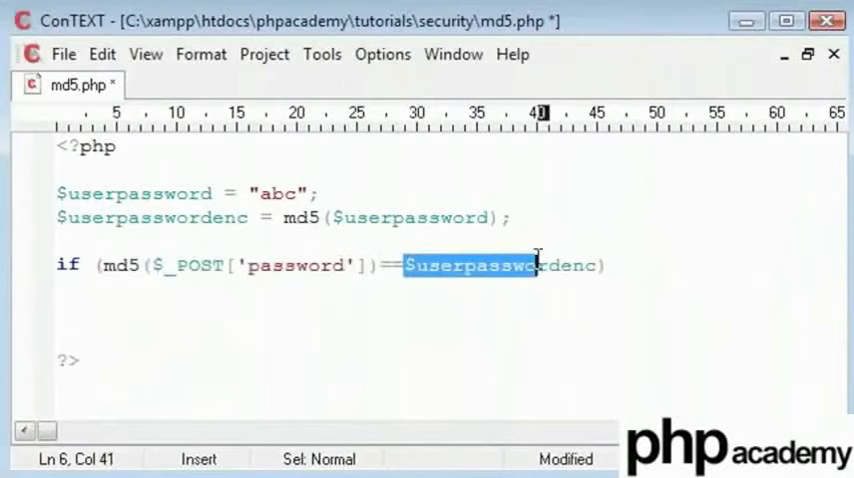
- Add a new indented empty line beneath the md5 comparison if condition
double_click(276, 192)
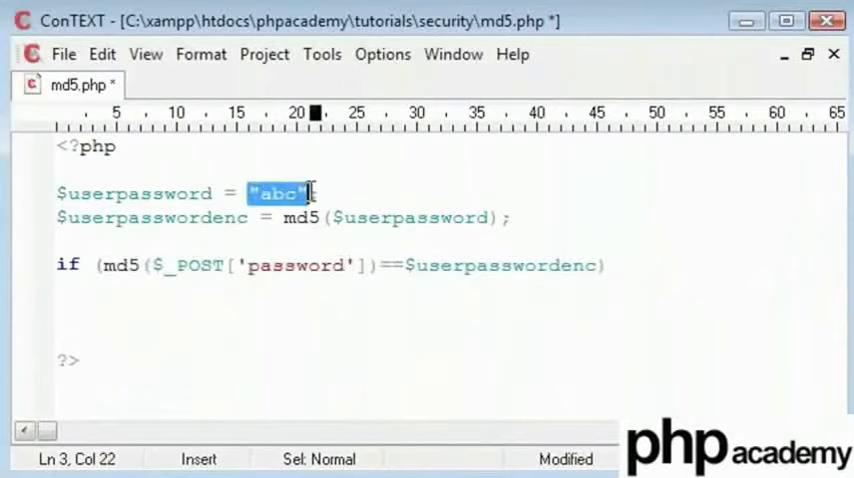
left_click(76, 282)
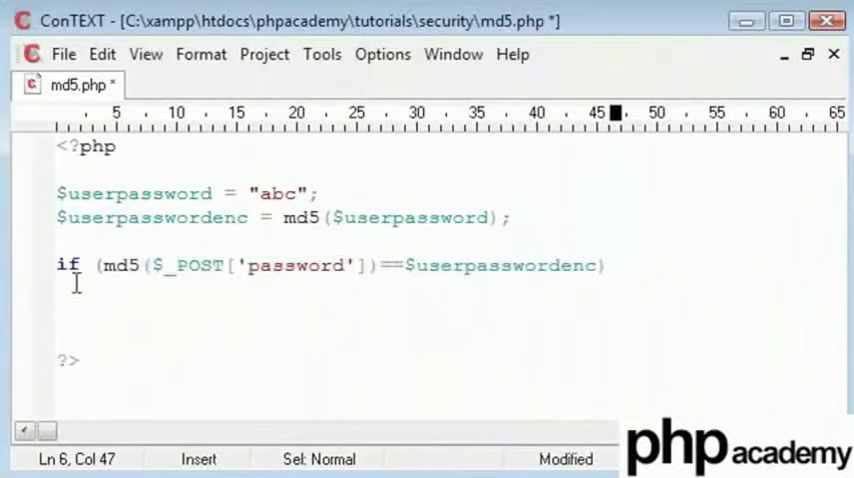
key("Return")
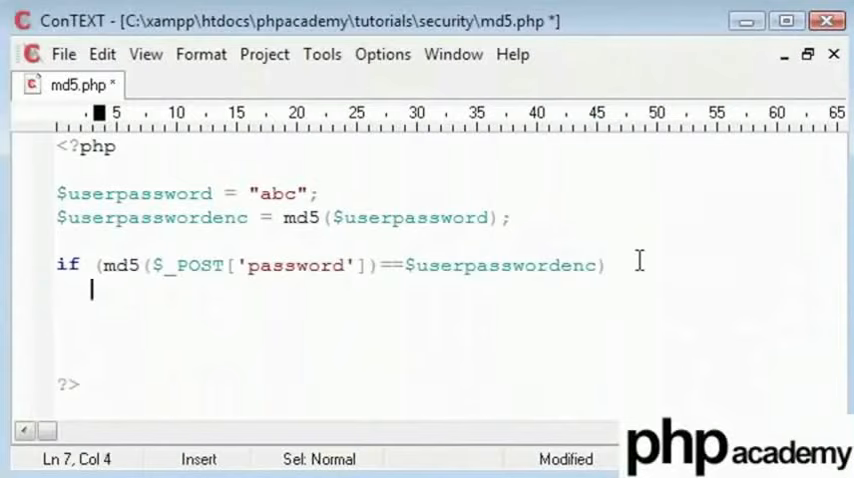
mouse_move(170, 262)
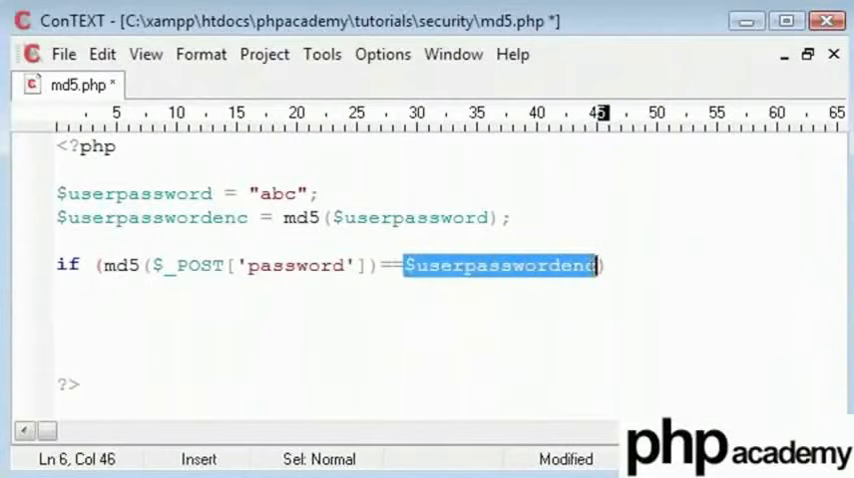
double_click(273, 193)
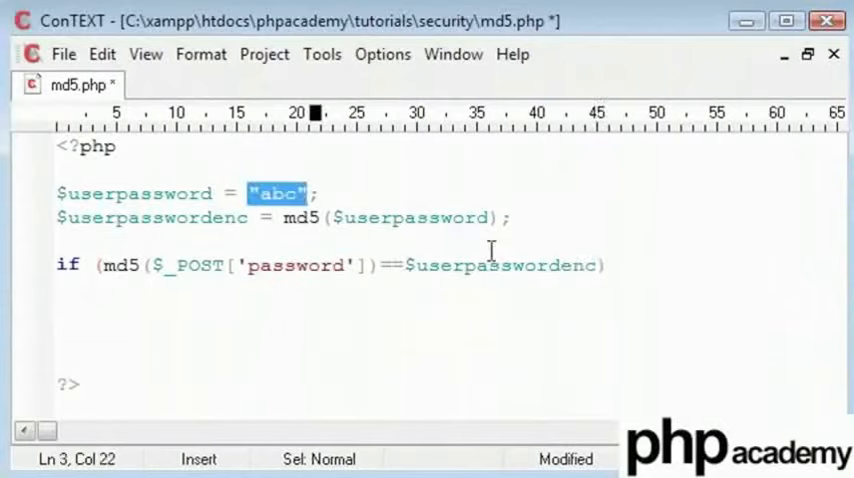
double_click(150, 218)
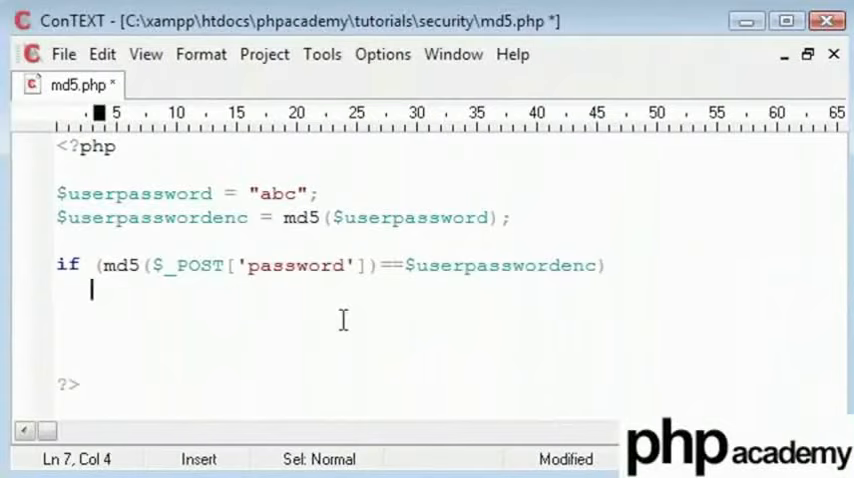
- Add die("Correct") and else die("Incorrect") branches, then begin a <form tag below
type("die();")
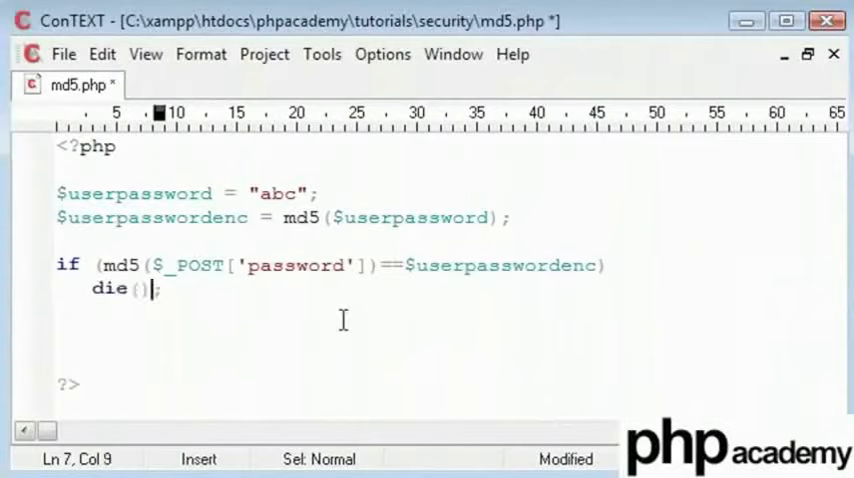
type("\"\"")
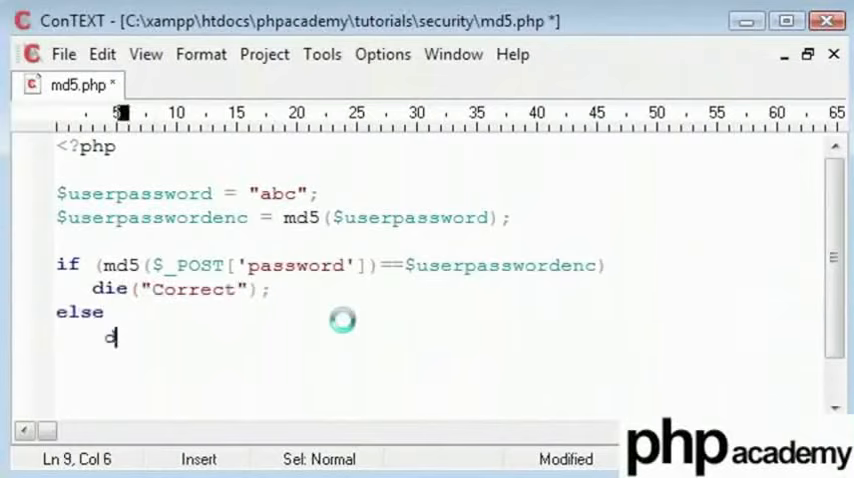
type("ie();")
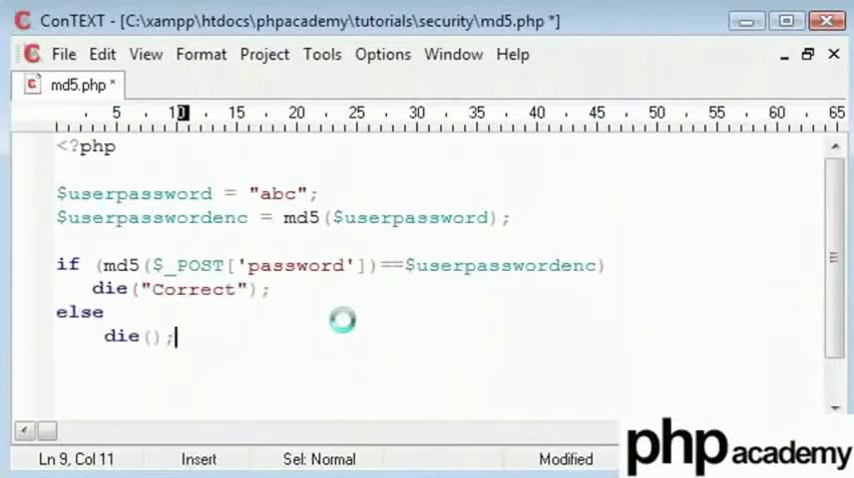
type("\"\"")
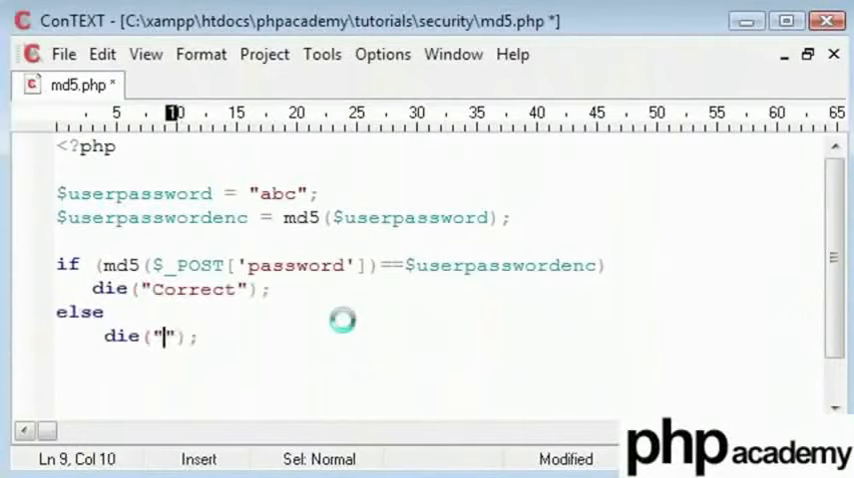
type("Incorrect")
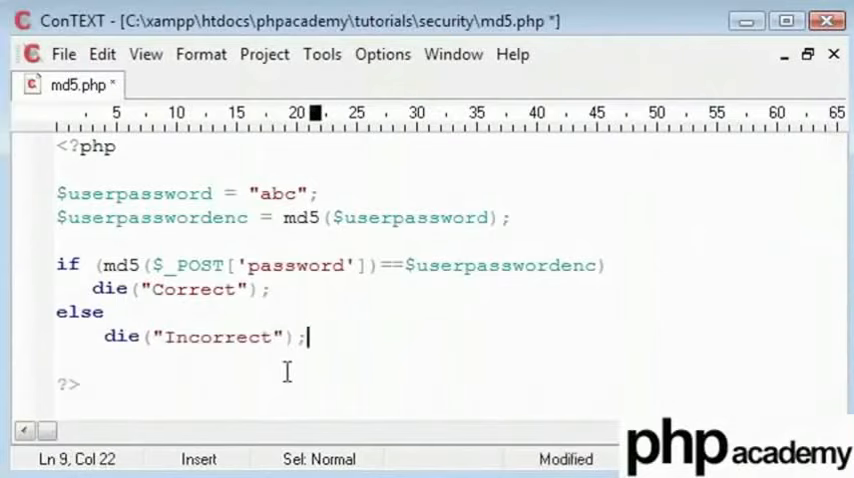
double_click(258, 265)
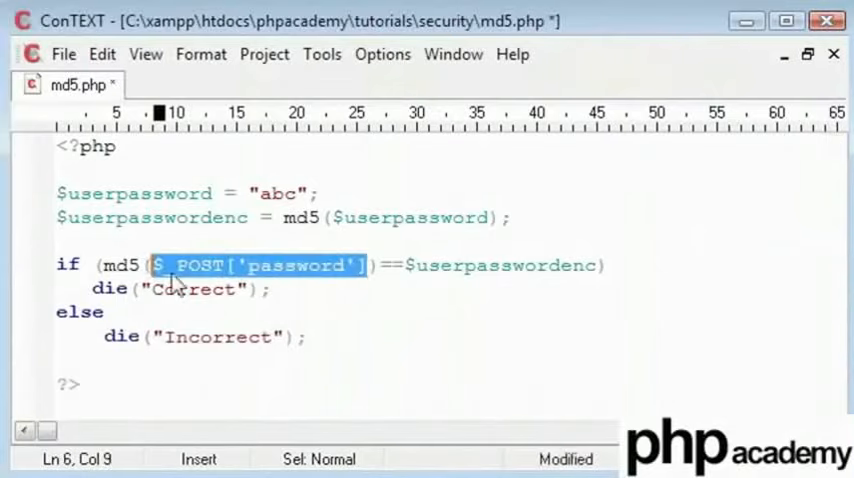
type("<for")
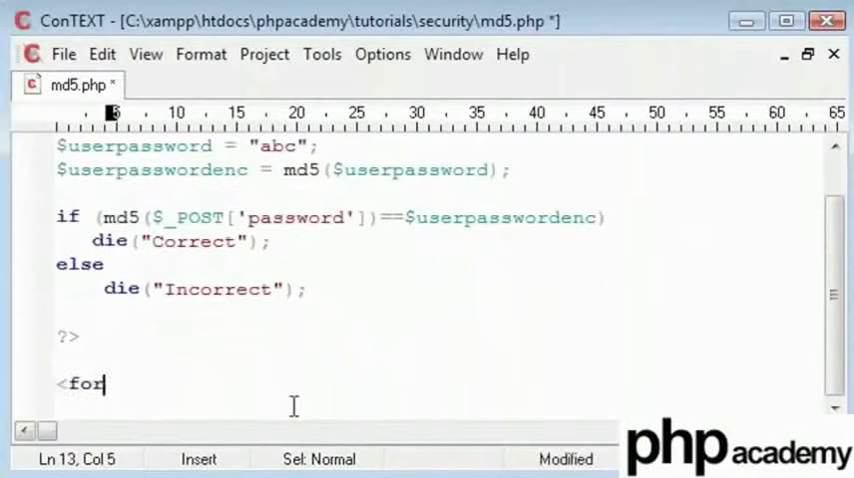
- Write a form with action 'md5.php' containing a text input named 'password'
type("m action='' method='POST'>")
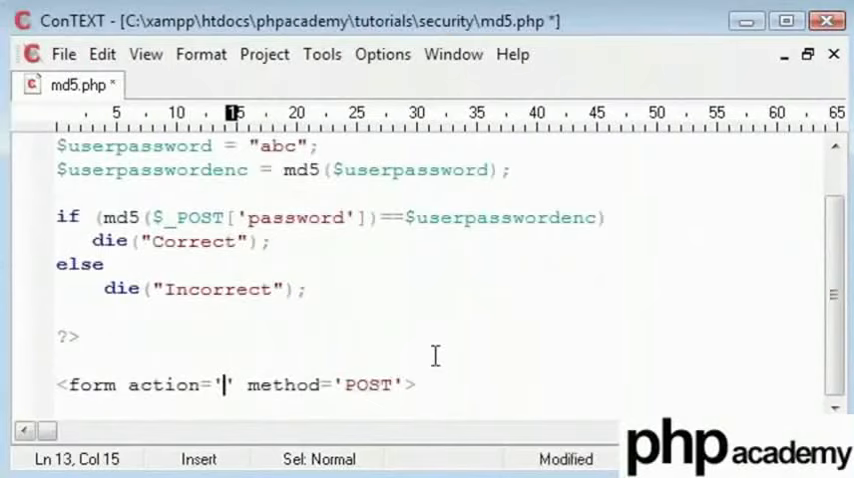
type("md5.php")
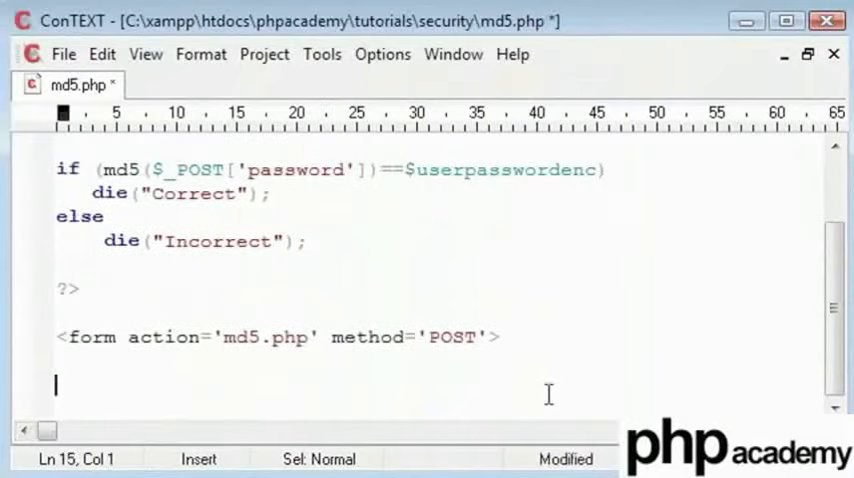
type("</form>")
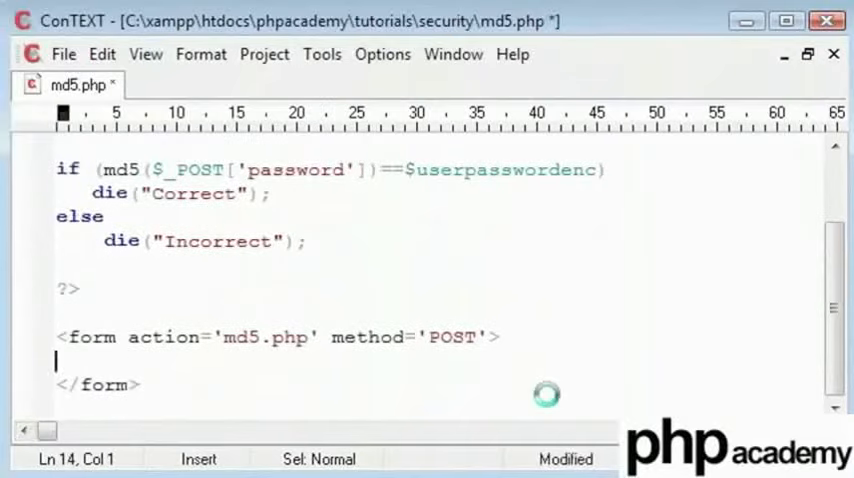
type("<input type")
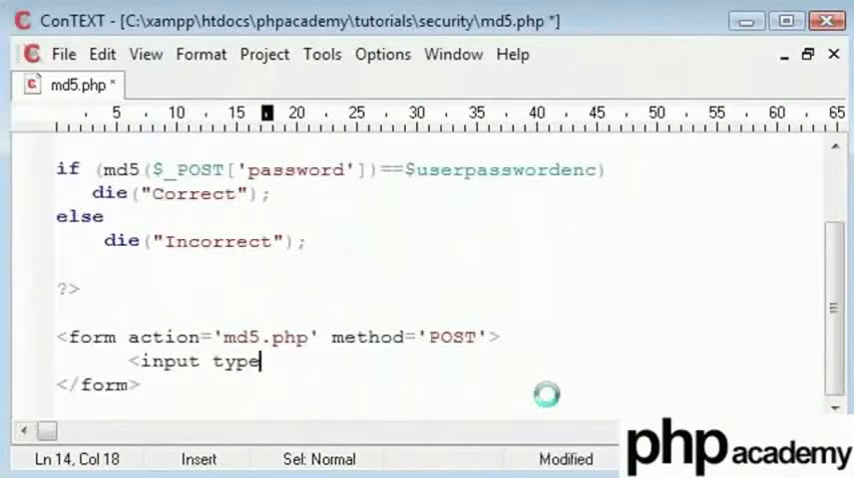
type("='text'>")
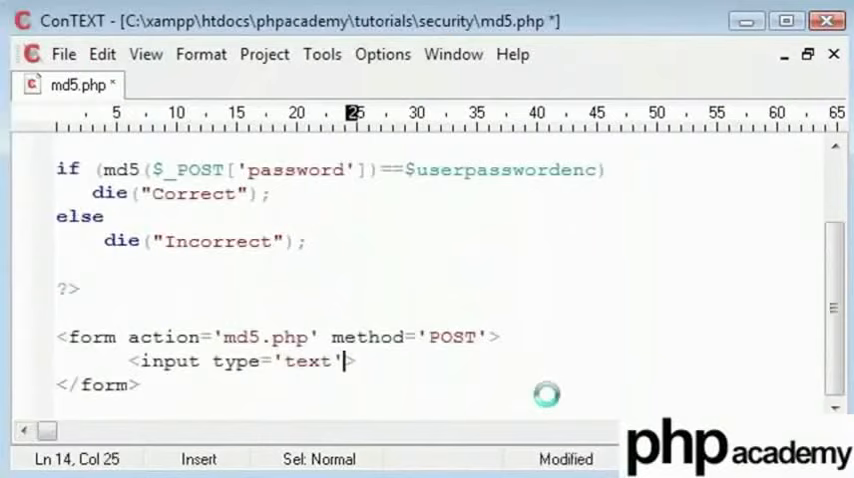
type("name='pas'")
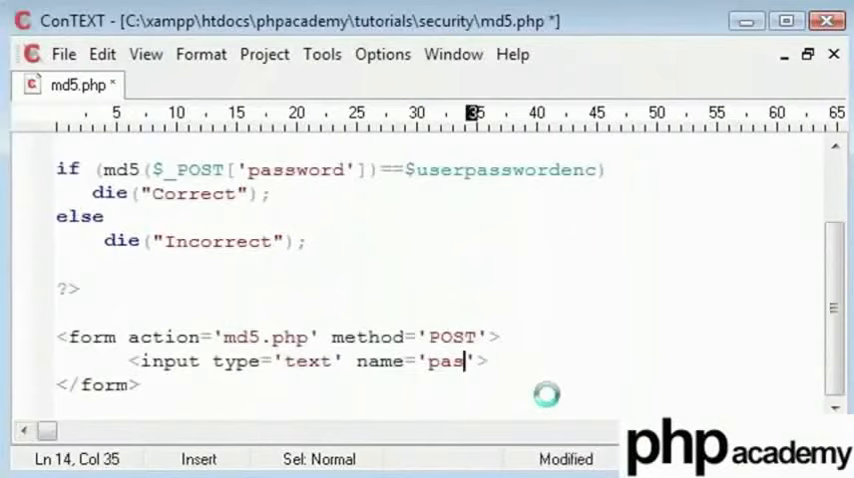
- Correct the input's type value and add a submit input with value 'Login'
double_click(308, 361)
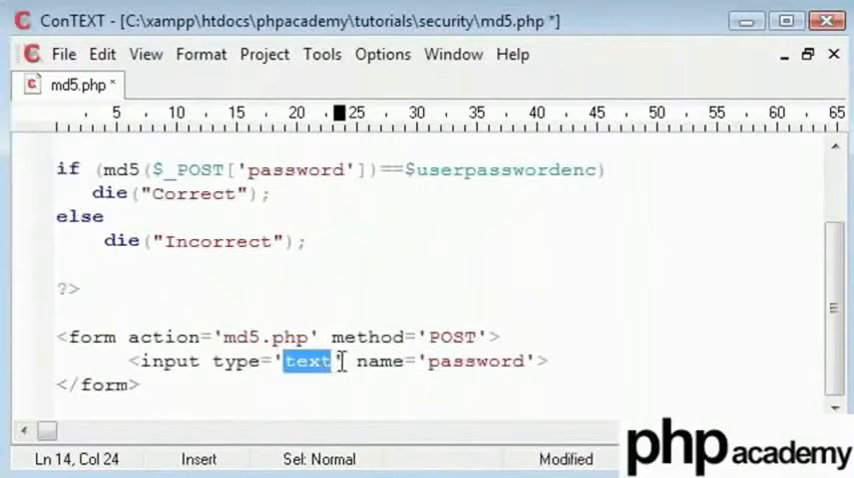
type("password")
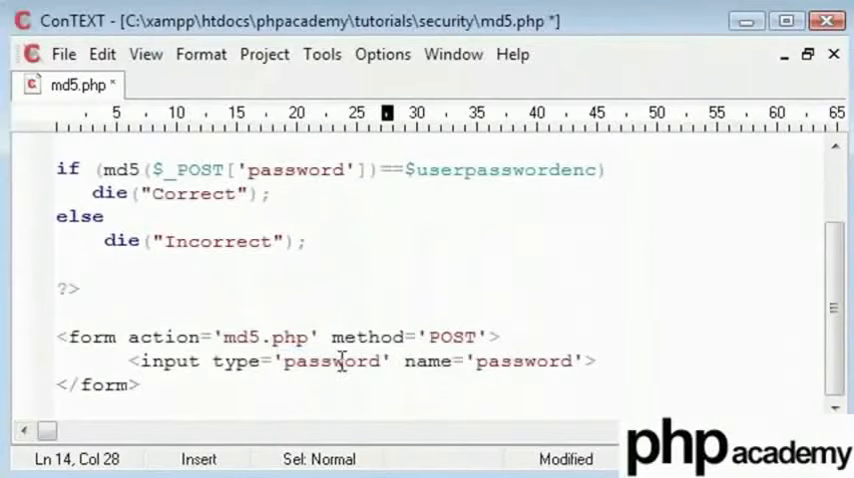
type("text")
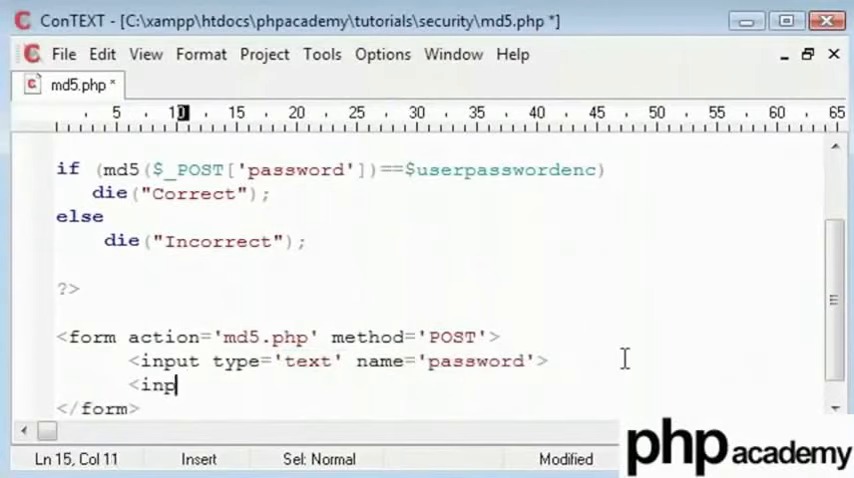
type("ut type='sub")
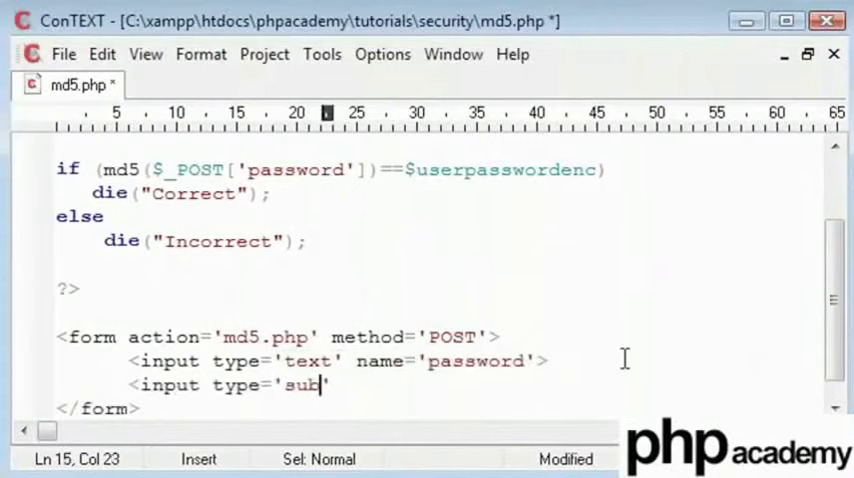
type("mit' val>")
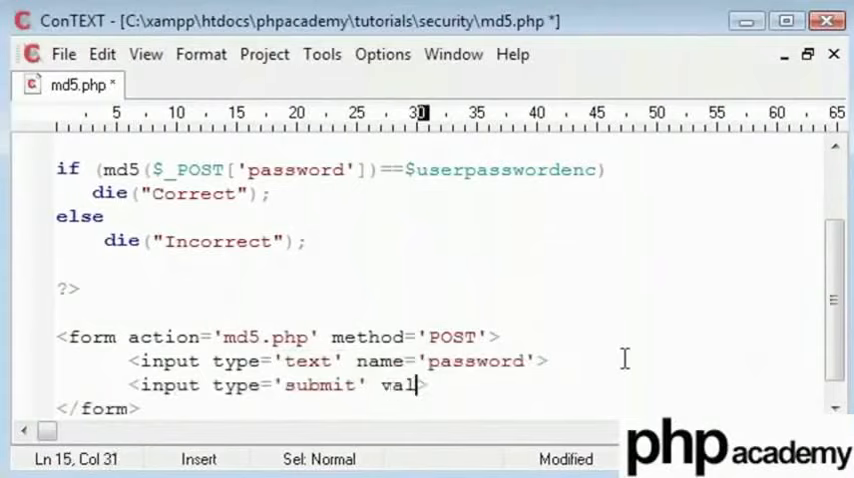
type("ue='Login'>")
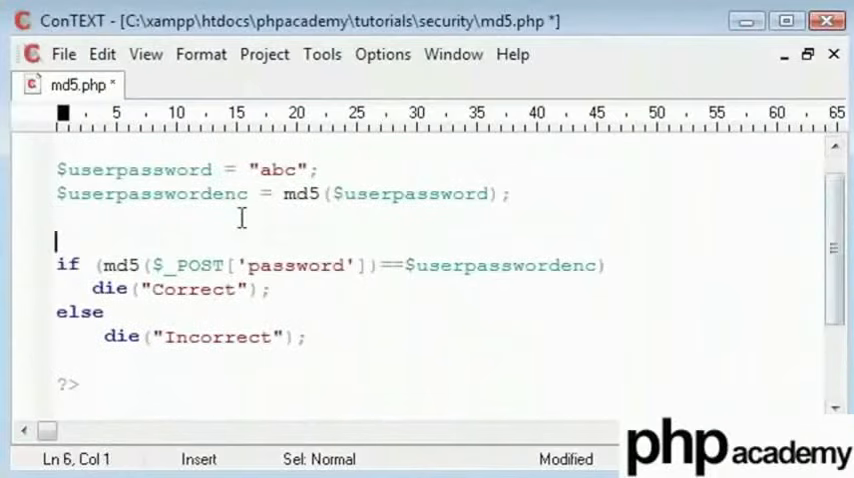
- Wrap the password comparison in if ($_POST['password']) { ... } and review the code
type("if ($_")
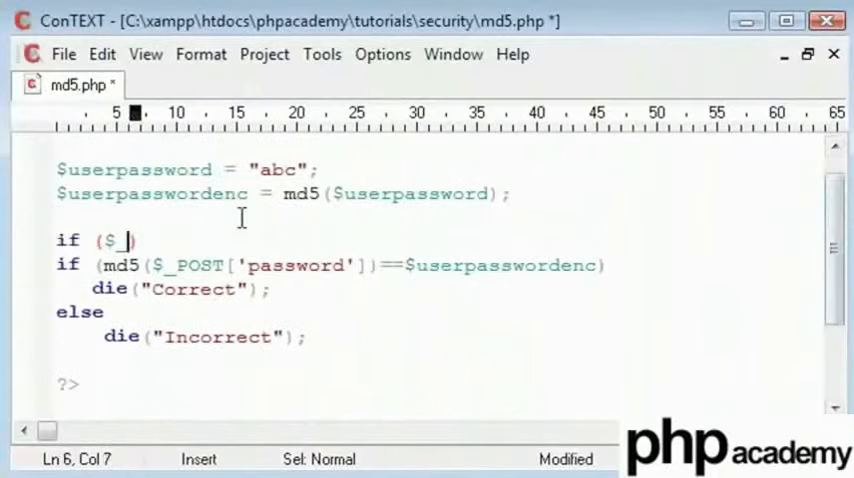
type("_POST['']")
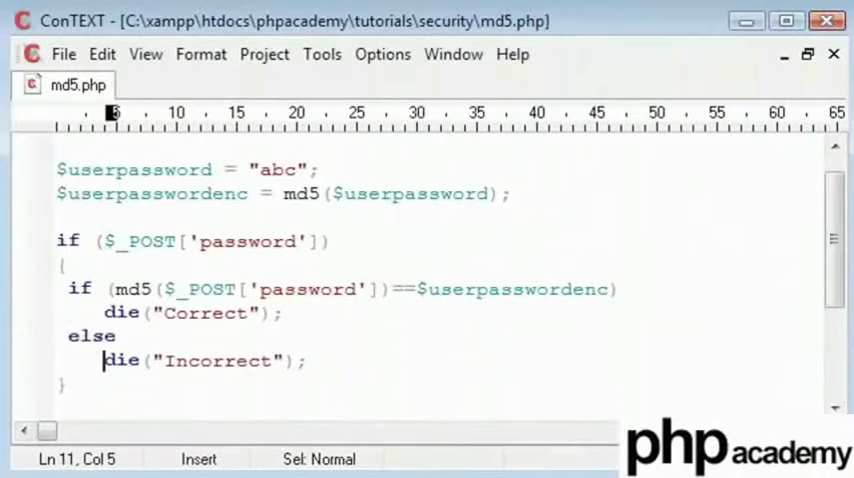
double_click(200, 218)
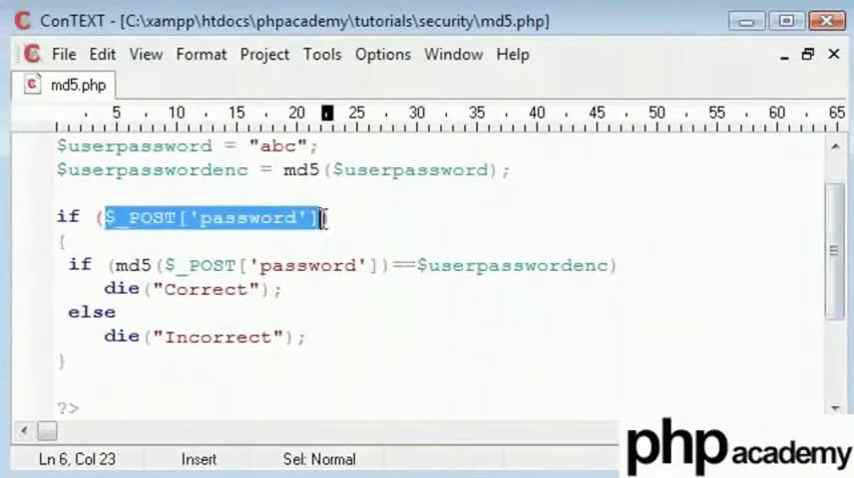
scroll("down", 3)
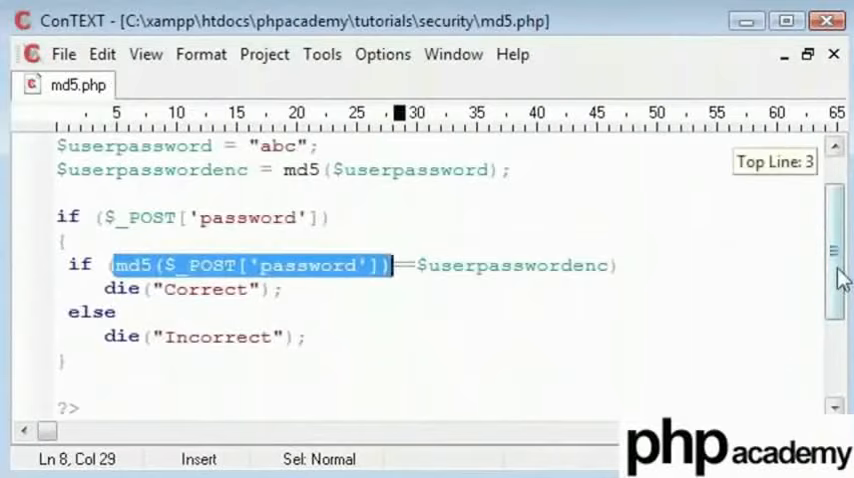
scroll("down", 3)
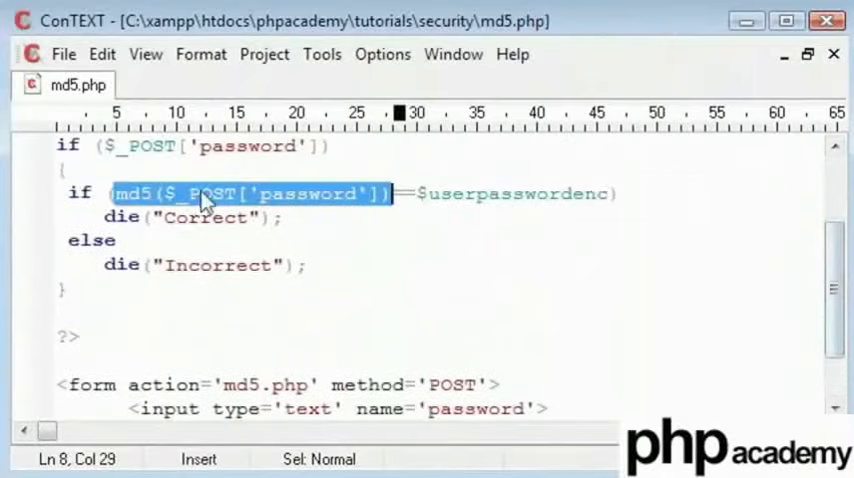
scroll("up", 3)
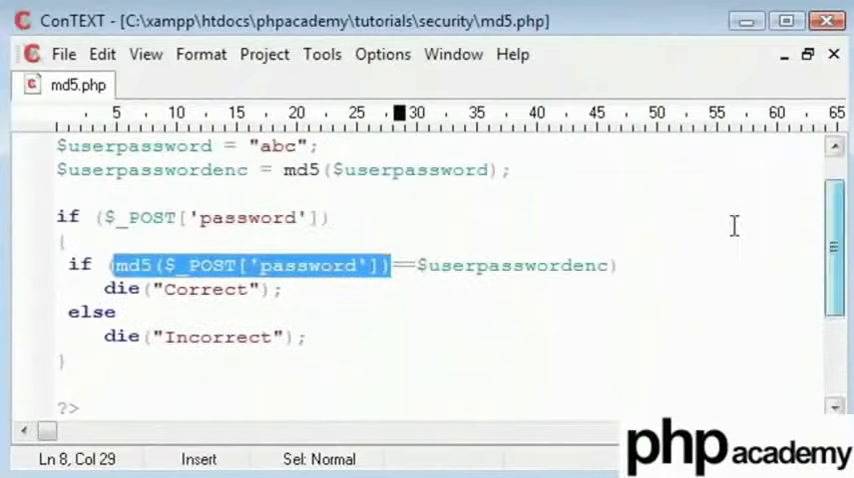
double_click(280, 146)
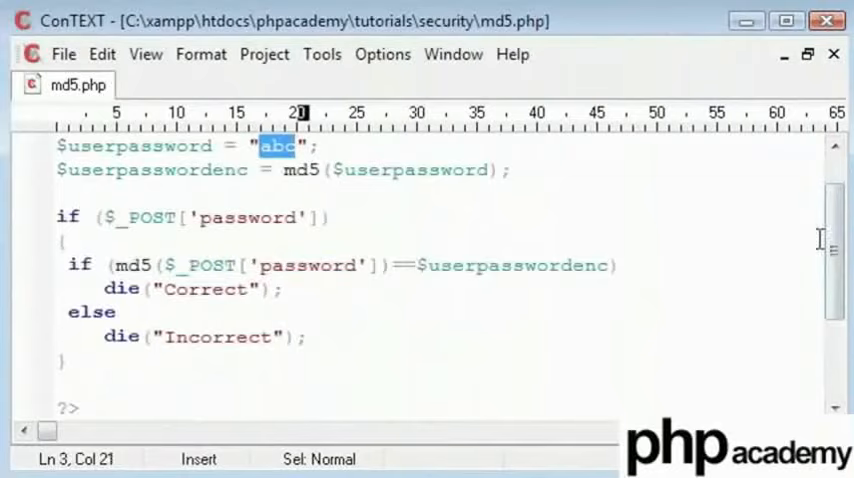
scroll("down", 3)
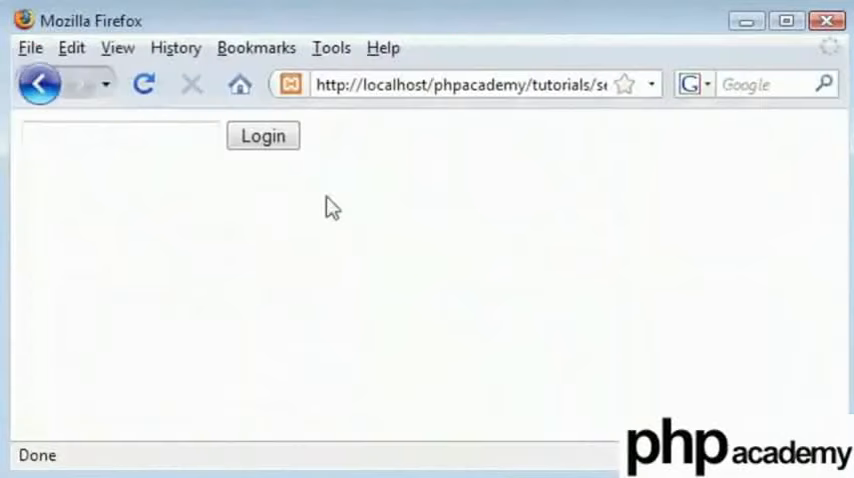
- Submit the wrong password 'a' through the login form to get Incorrect
left_click(119, 135)
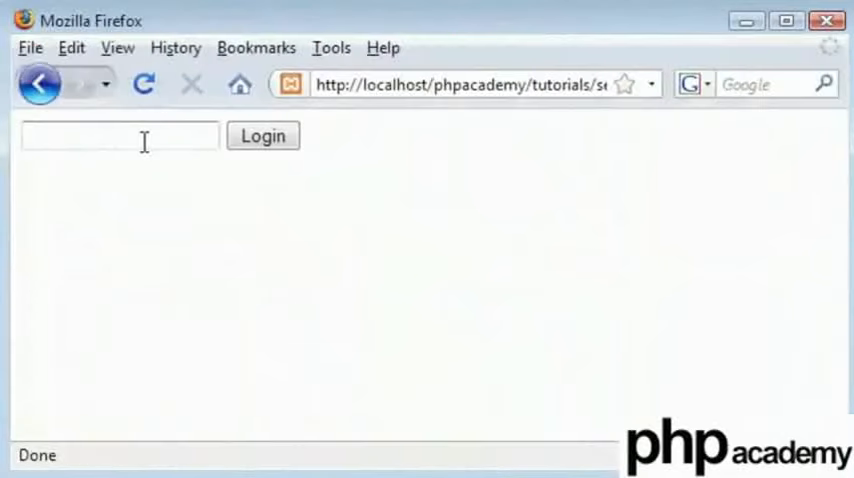
type("a")
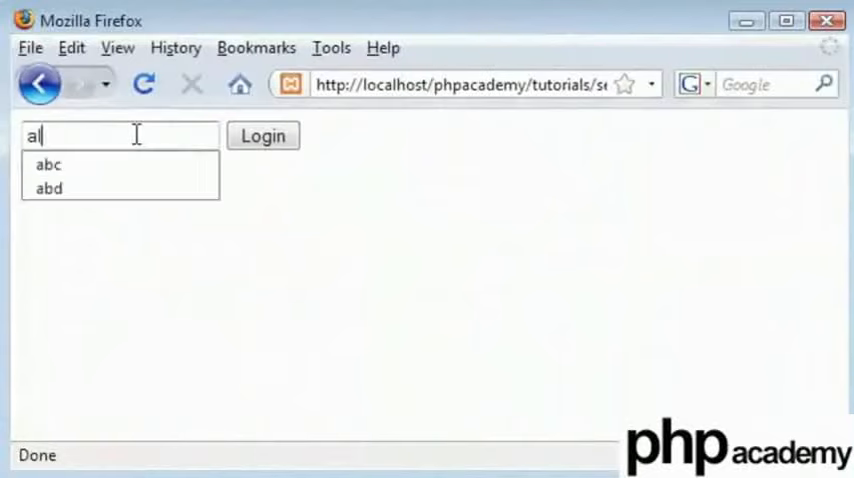
left_click(263, 135)
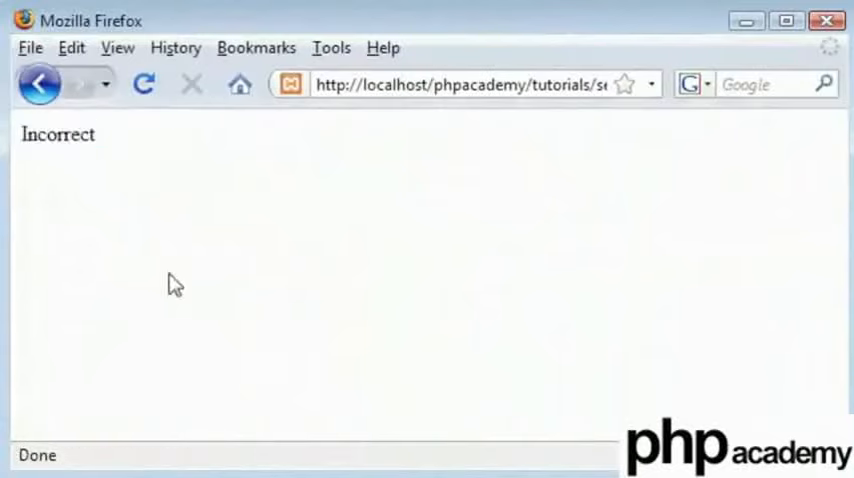
- Go back and submit the password 'abc' through the login form
left_click(38, 84)
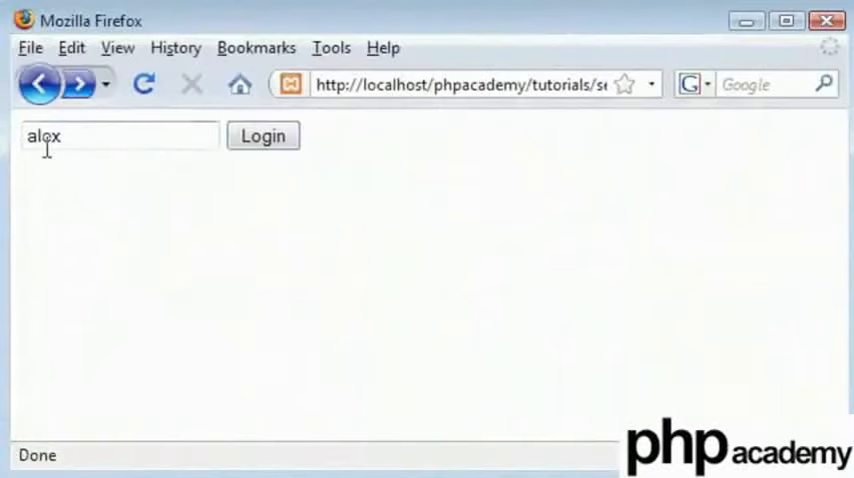
type("abc")
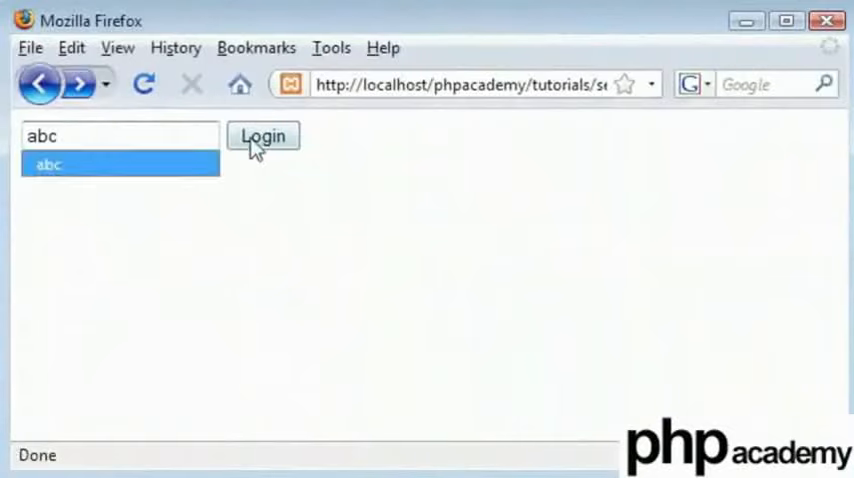
left_click(263, 135)
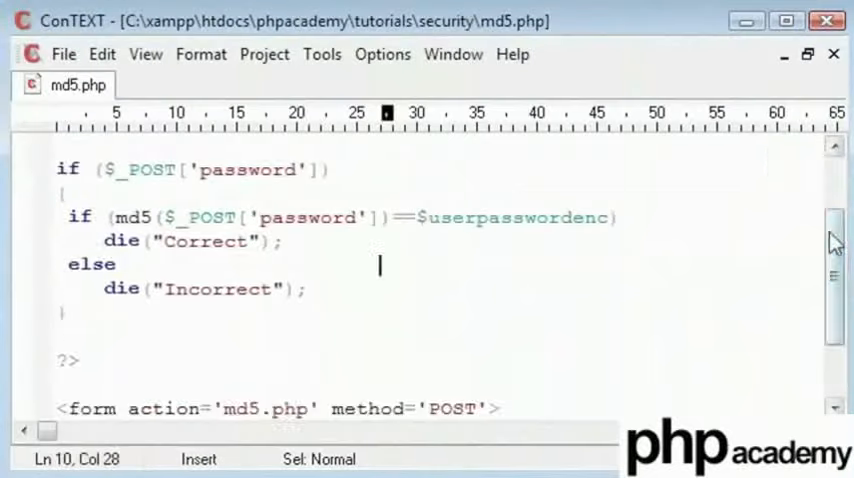
- Echo "Compared $userpasswordenc to" followed by md5($_POST['password']) in the success branch
scroll("up", 3)
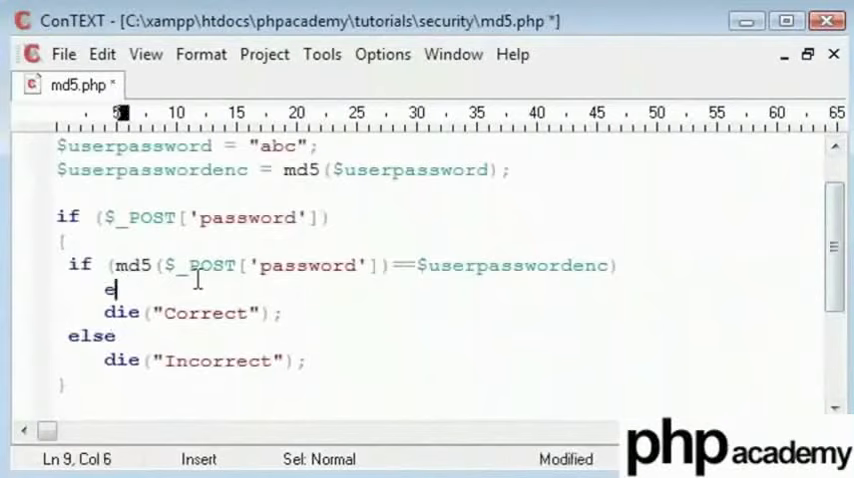
type("cho")
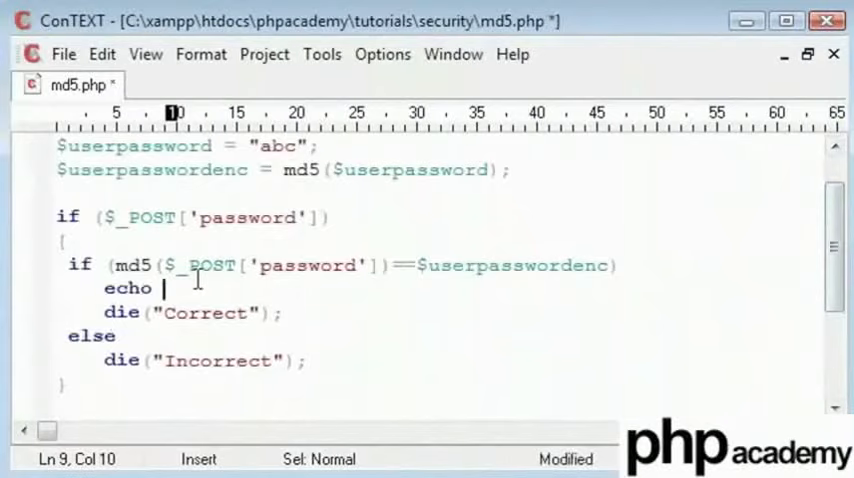
type("\"Con\";")
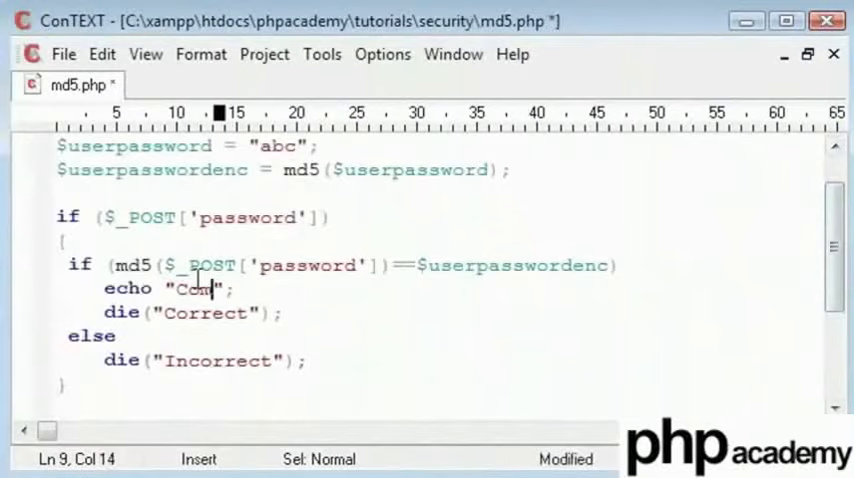
type("mpared")
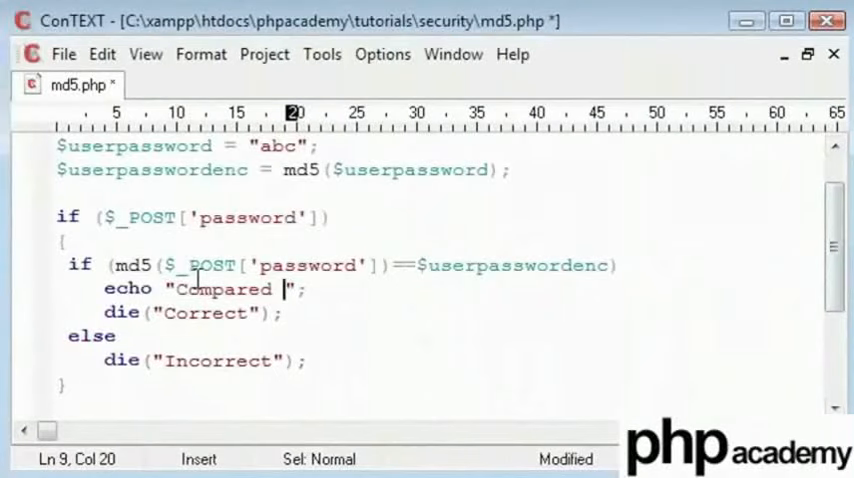
type("$us")
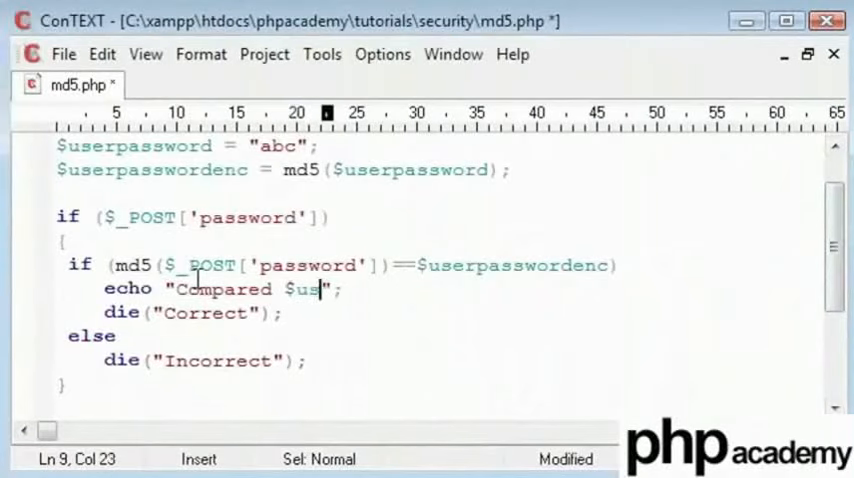
type("er")
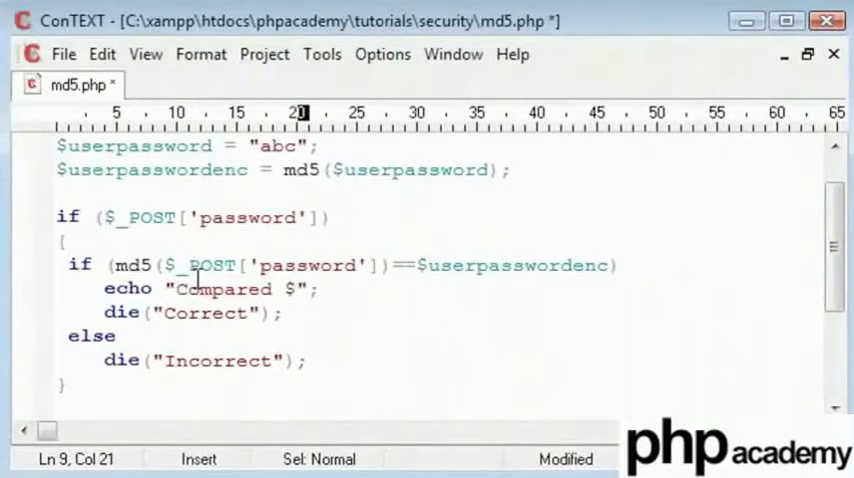
type("$userpa")
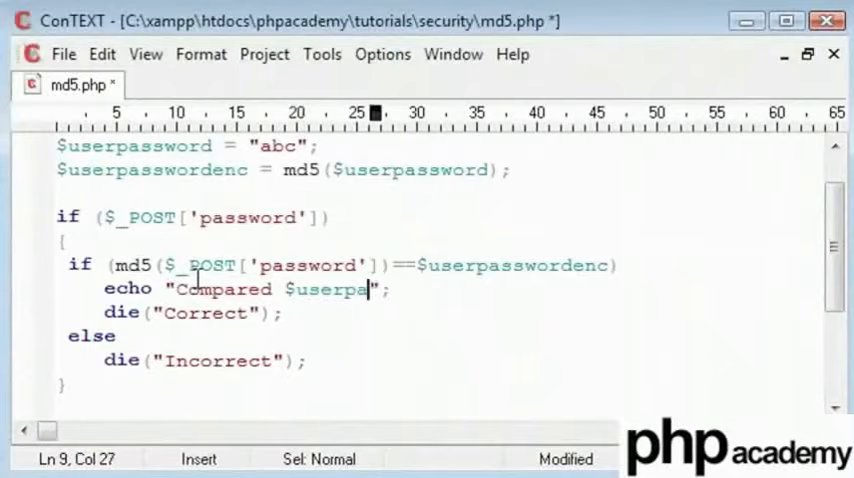
type("swordenc to")
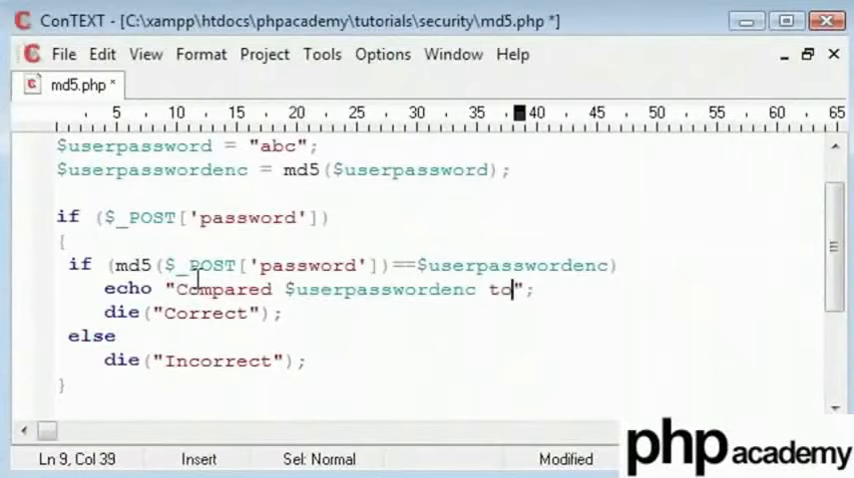
type(".$_POST['password")
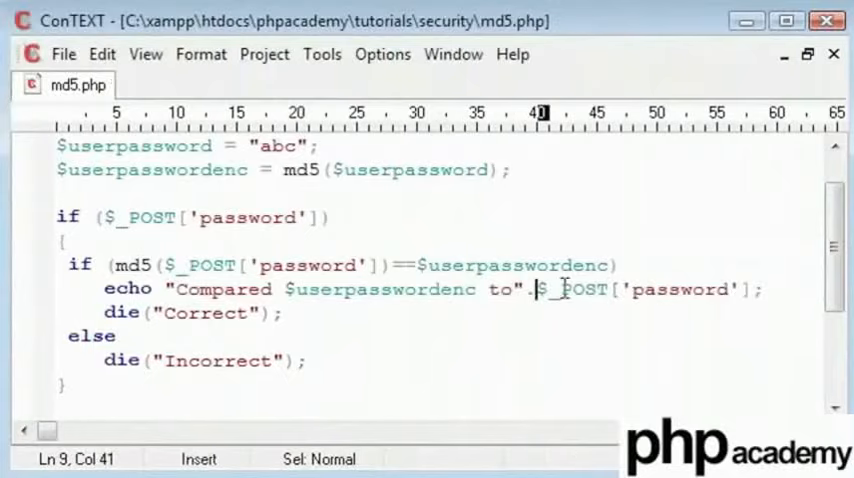
left_click(148, 264)
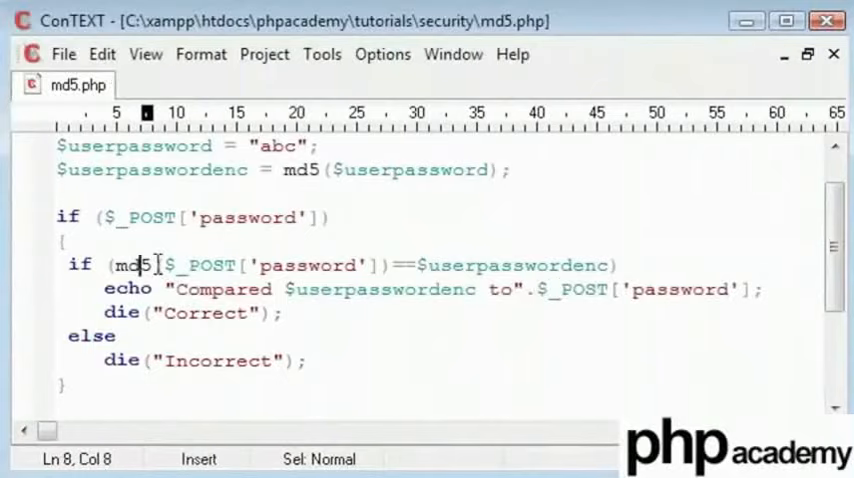
type("md5(")
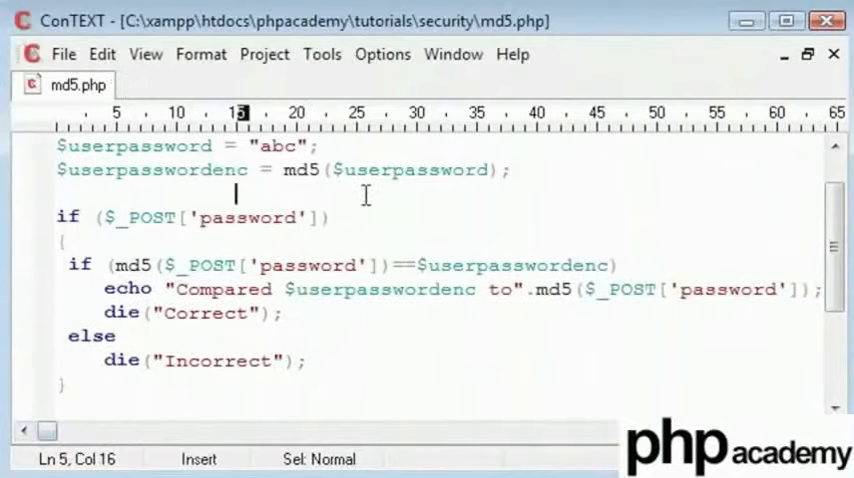
- Add $submittedenc = md5($_POST['password']); above the if, using $submittedenc in the condition and echo
key("Return")
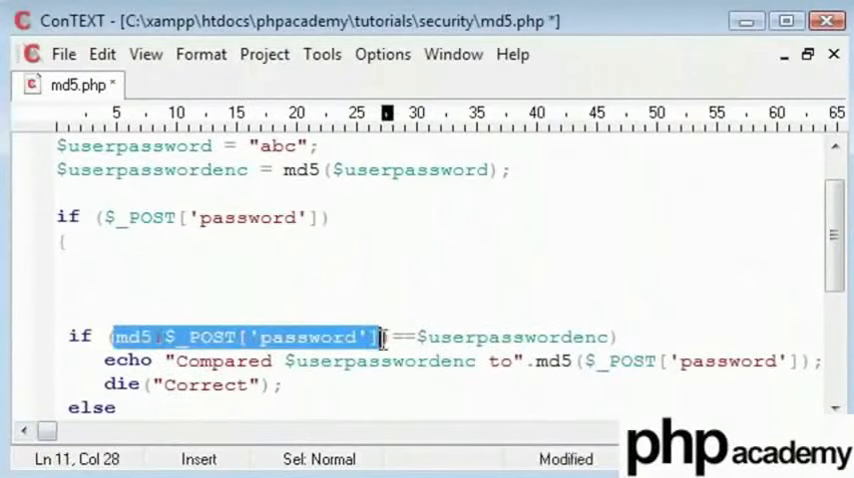
key("Delete")
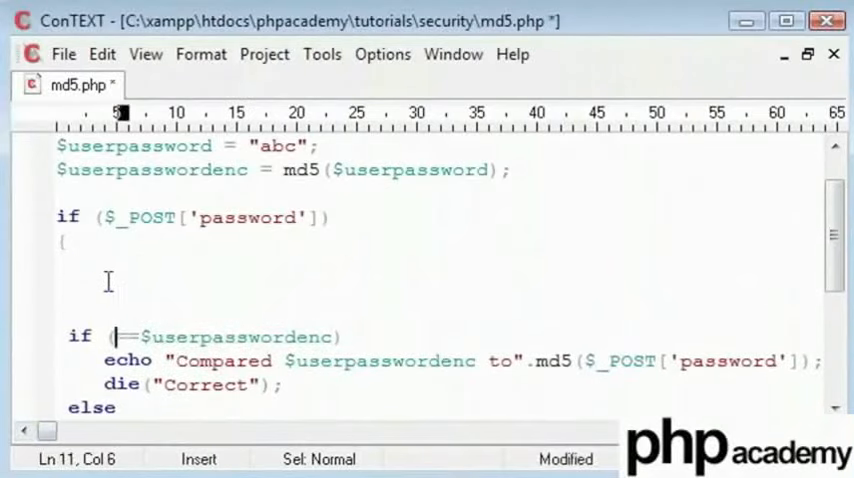
type("$enc")
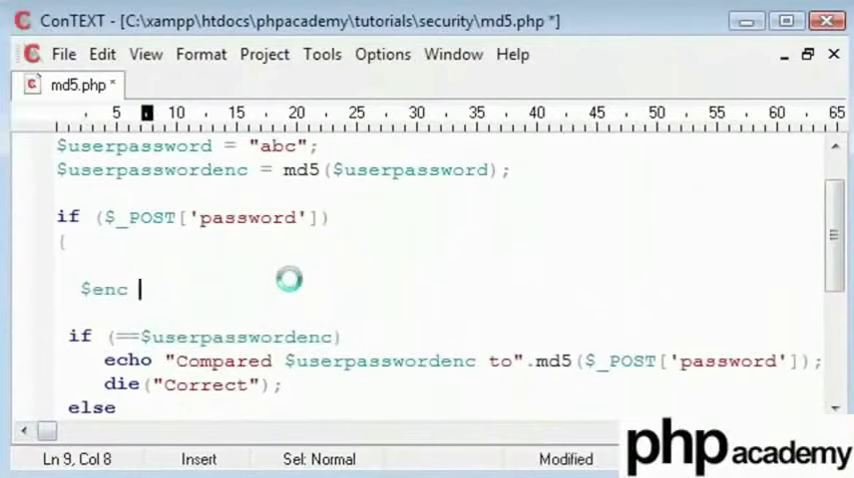
type("subm")
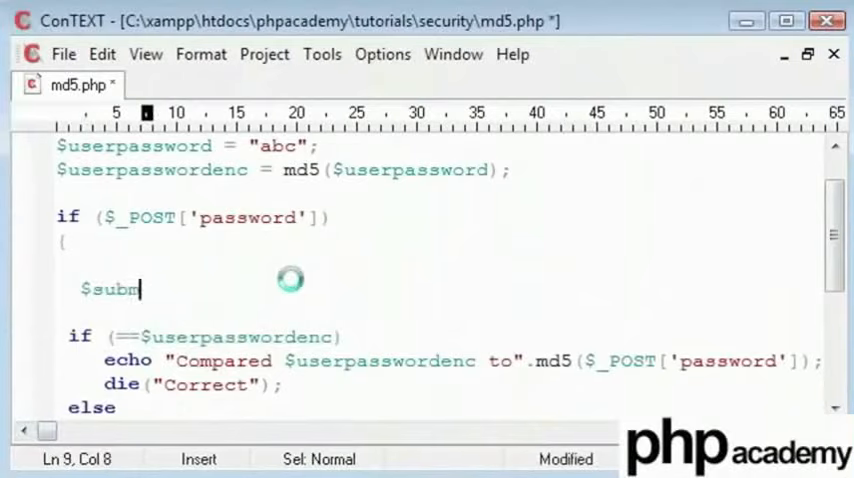
type("ittedenc")
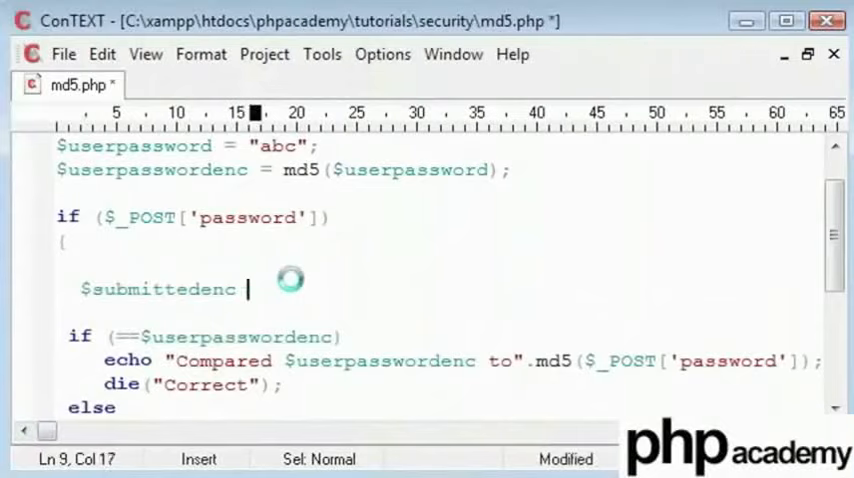
type("= md5($_POST['password']);")
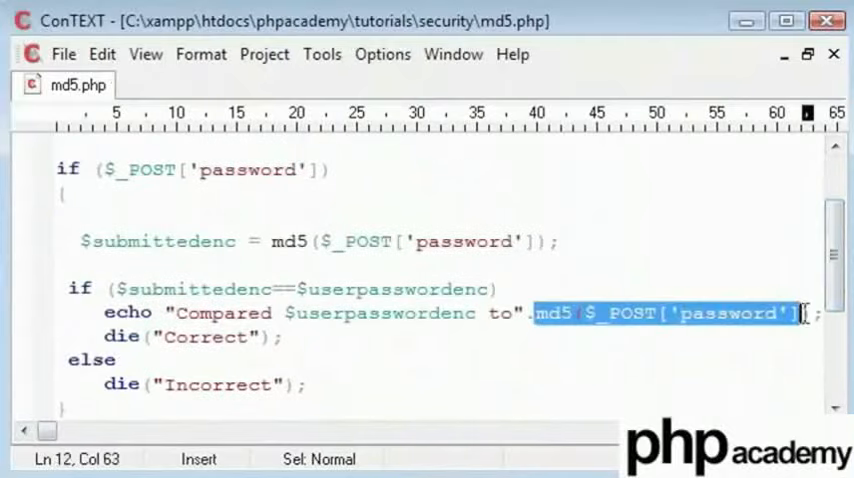
key("Delete")
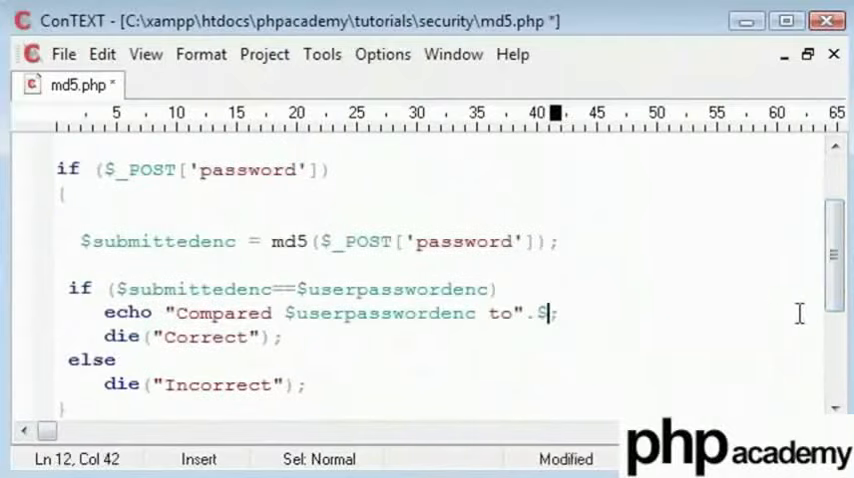
type("submitted")
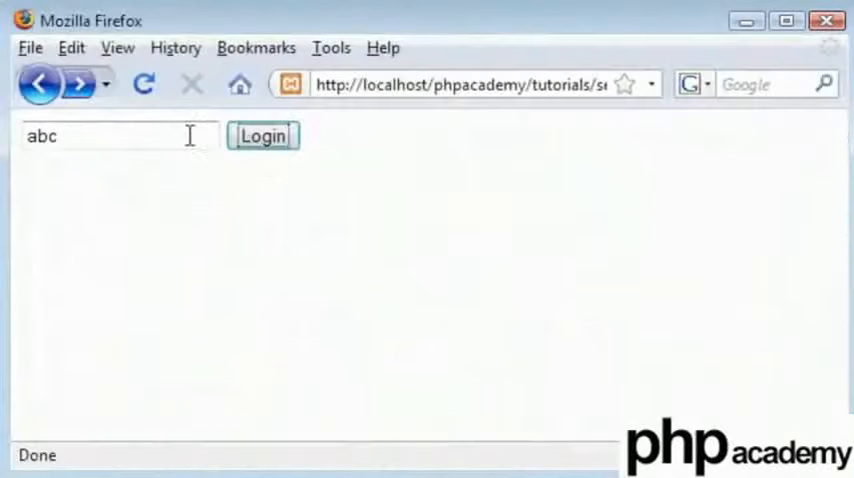
left_click(262, 135)
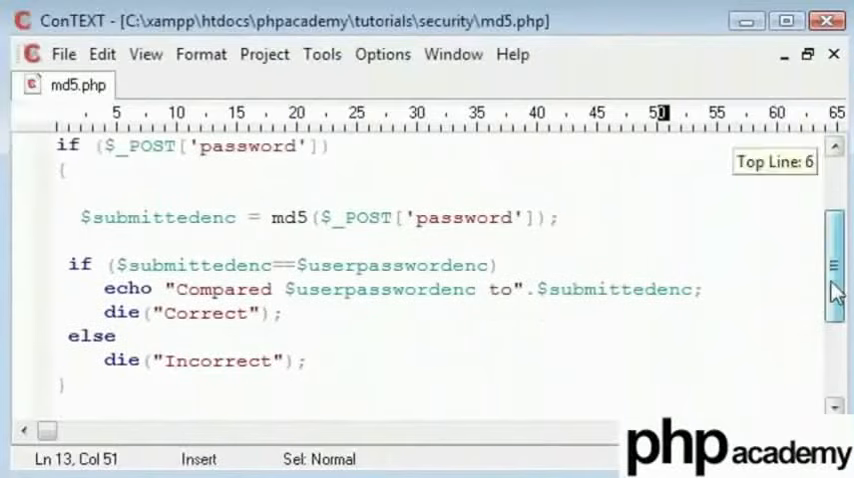
- Resubmit abc in Firefox to test, then append "<br>" after $submittedenc in the echo
scroll("down", 3)
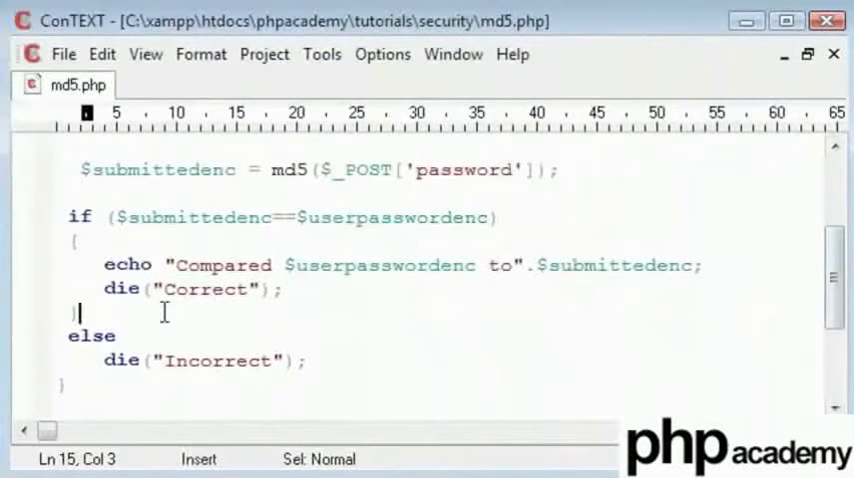
left_click(95, 241)
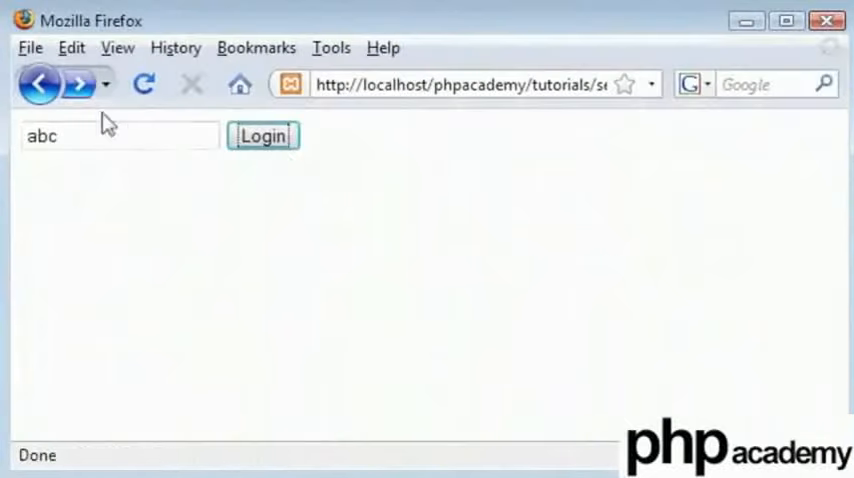
left_click(262, 135)
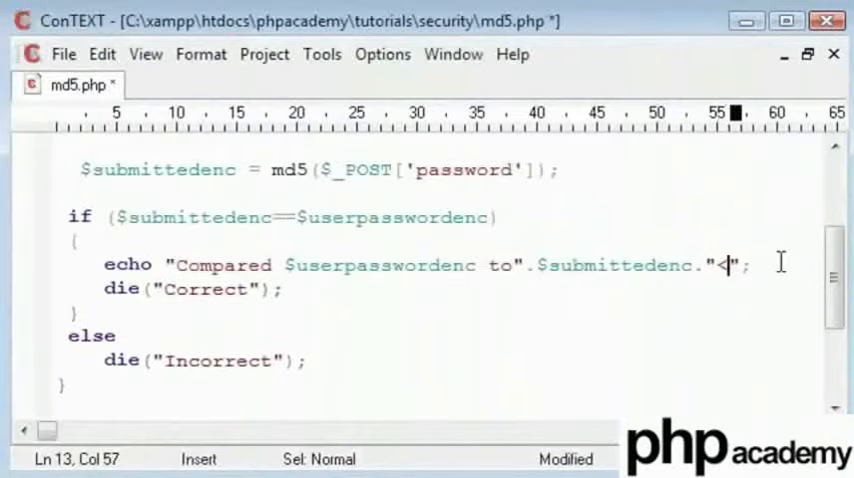
type("<br>")
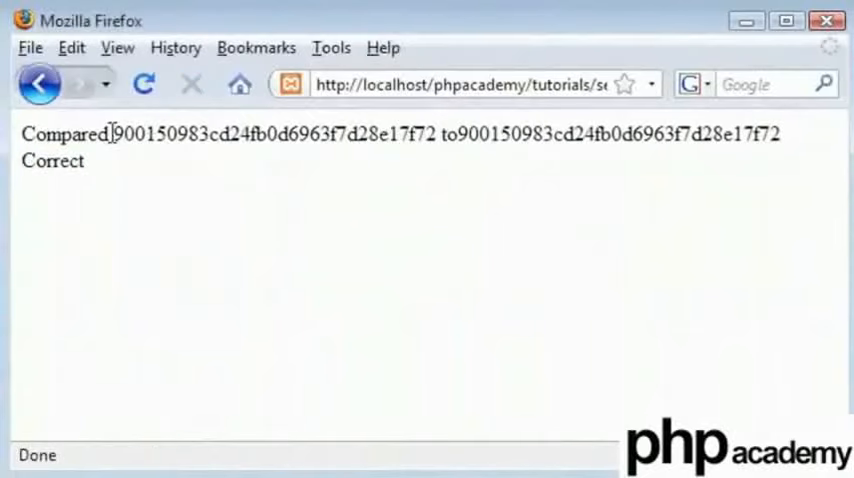
mouse_move(810, 148)
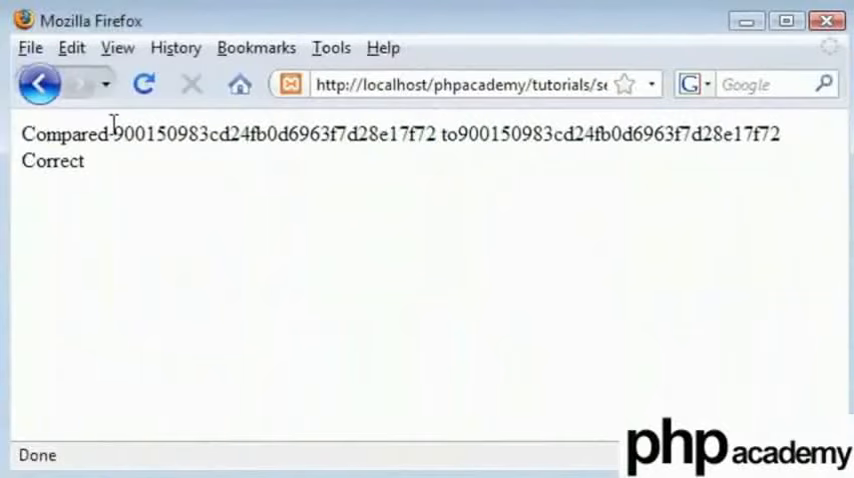
- Double-click in the Firefox page to retest submitting abc
double_click(275, 133)
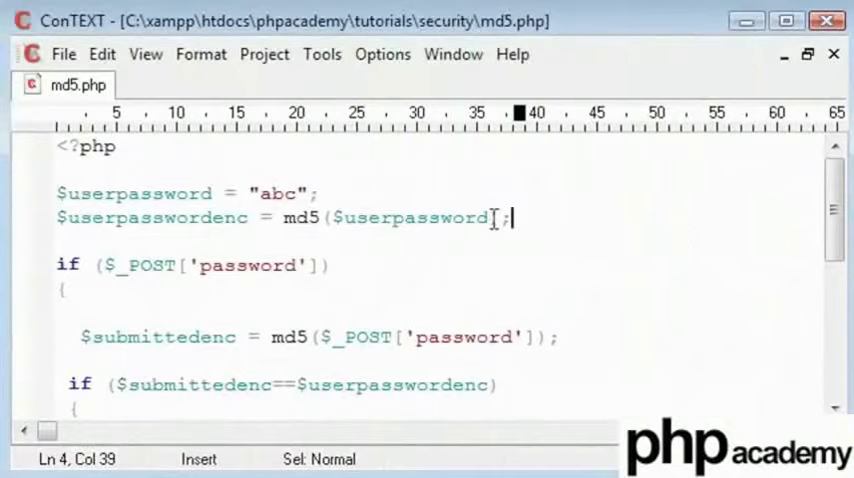
left_click(322, 218)
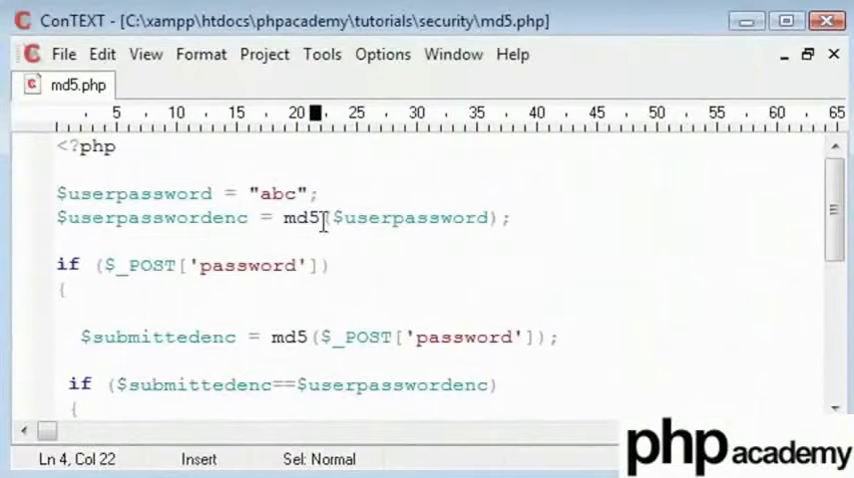
scroll("down", 3)
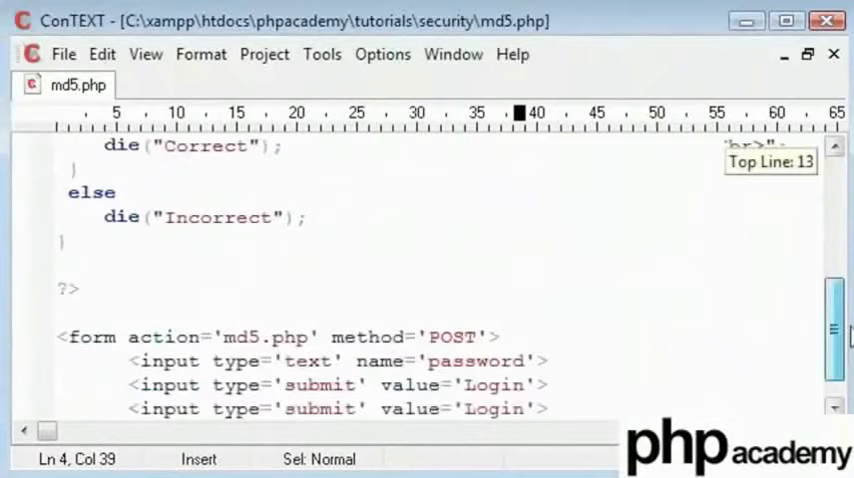
scroll("up", 3)
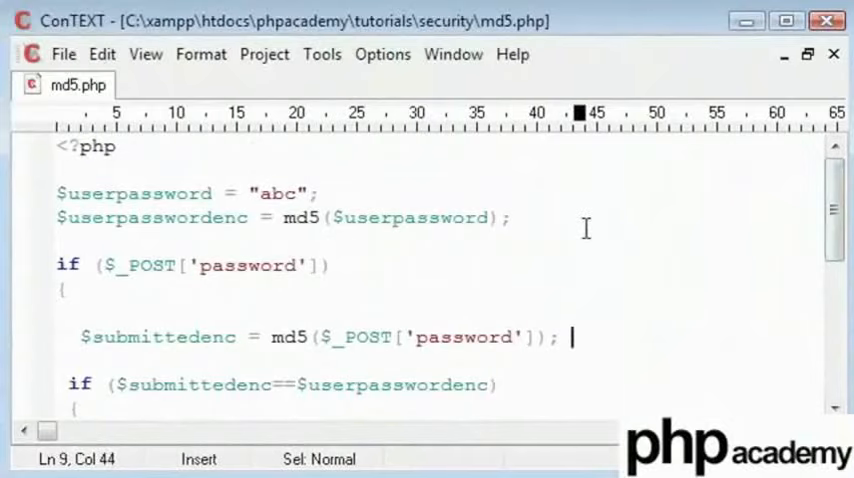